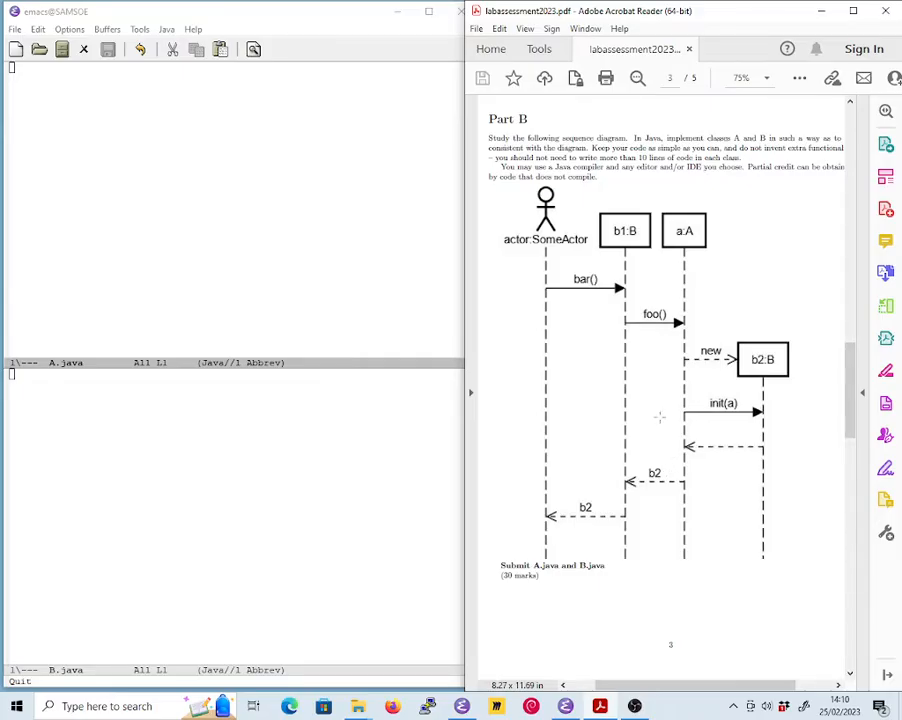
{"action": "mouse_move", "coordinate": [220, 208]}
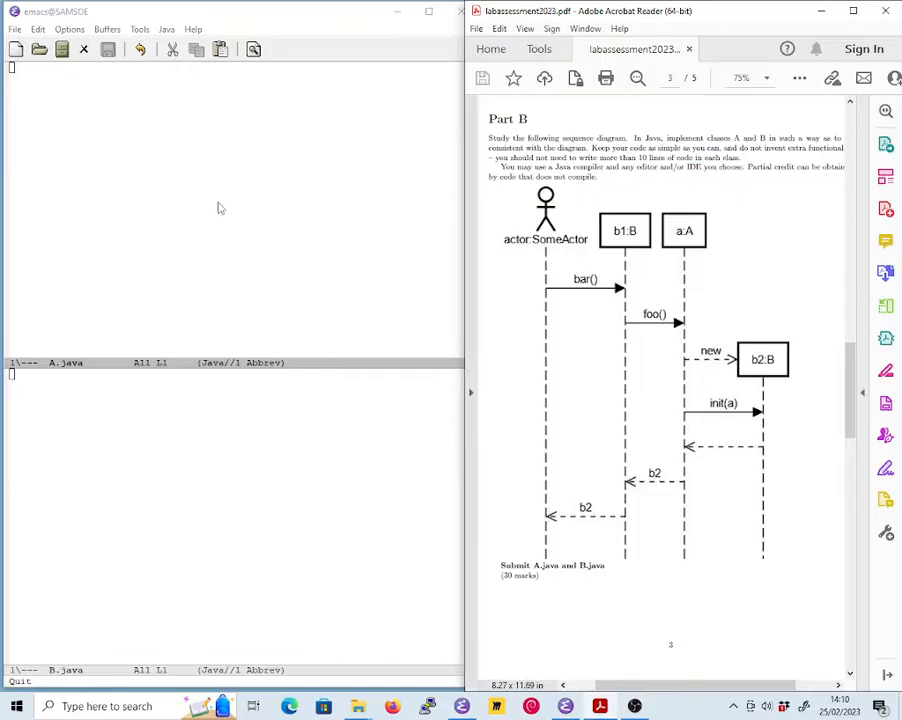
{"action": "mouse_move", "coordinate": [102, 132]}
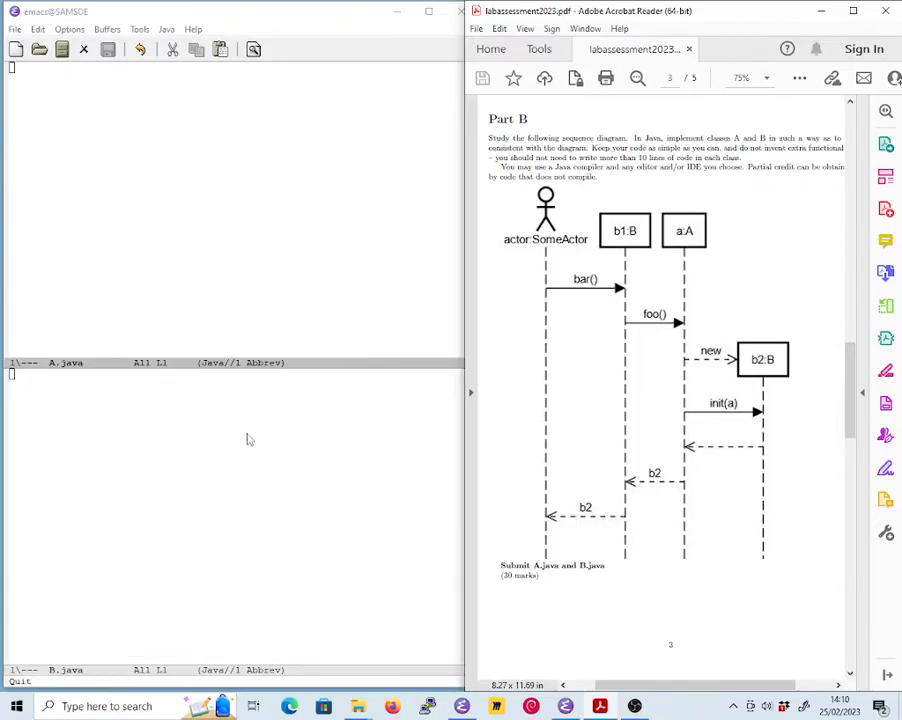
{"action": "mouse_move", "coordinate": [76, 84]}
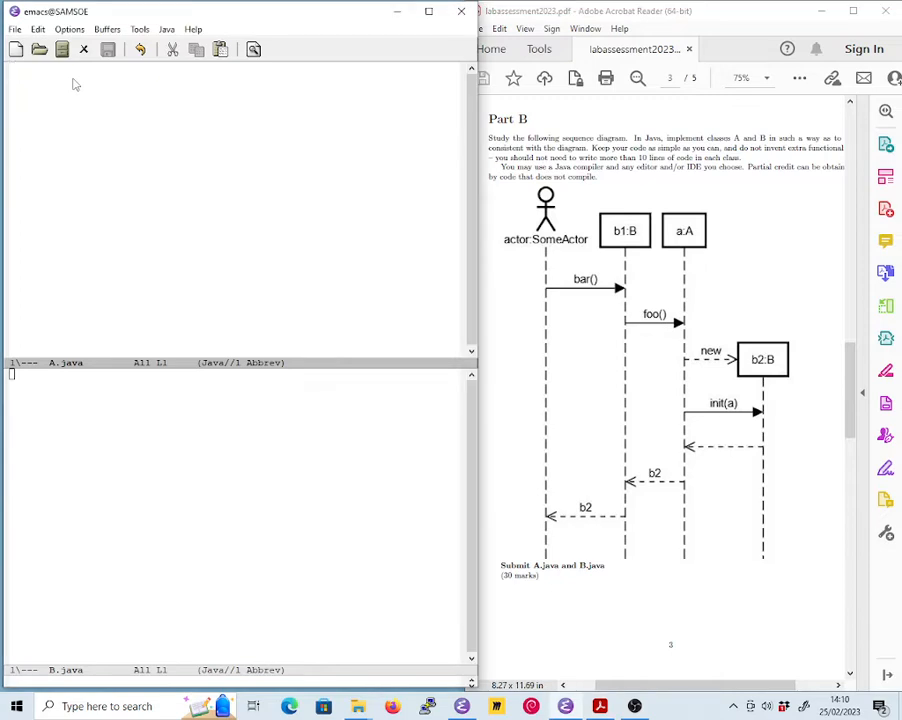
Step: Write 'public class A {' in A.java and 'public class B {' in B.java, then save A.java
{"action": "type", "text": "public class A {"}
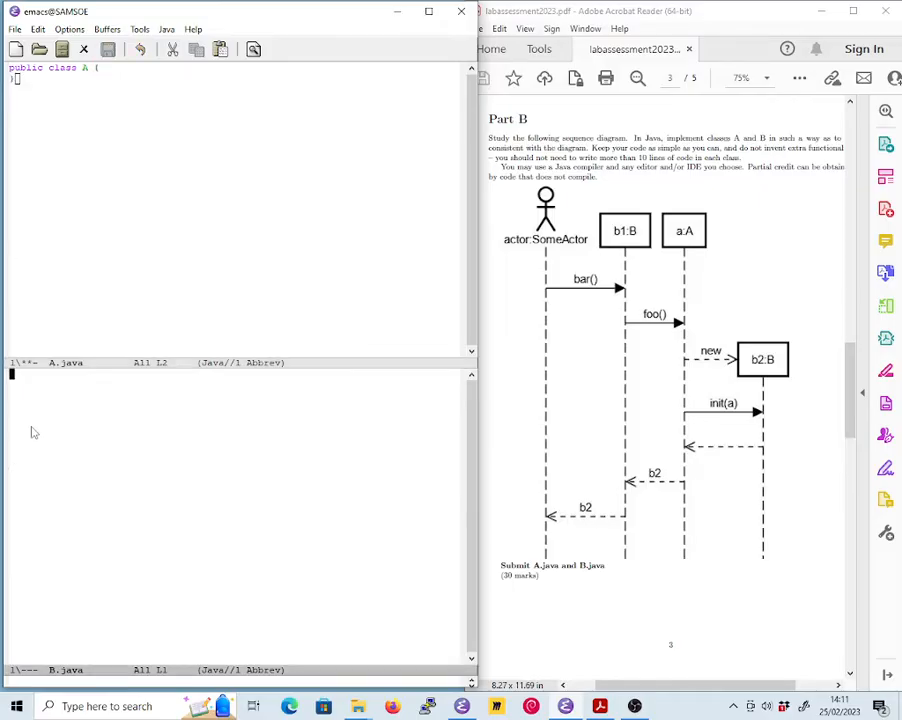
{"action": "type", "text": "publi"}
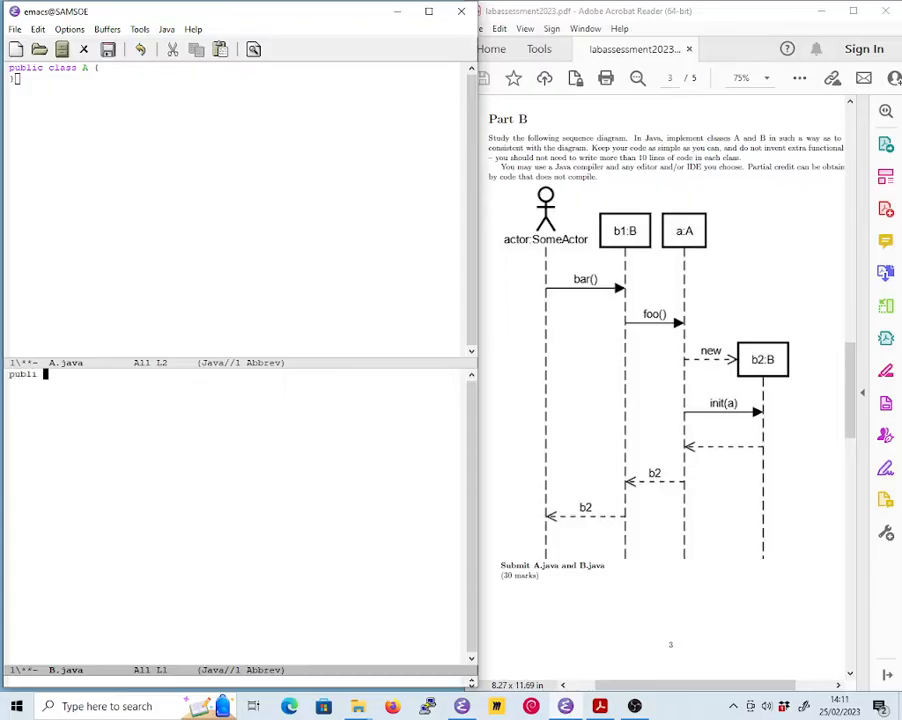
{"action": "type", "text": "class B {"}
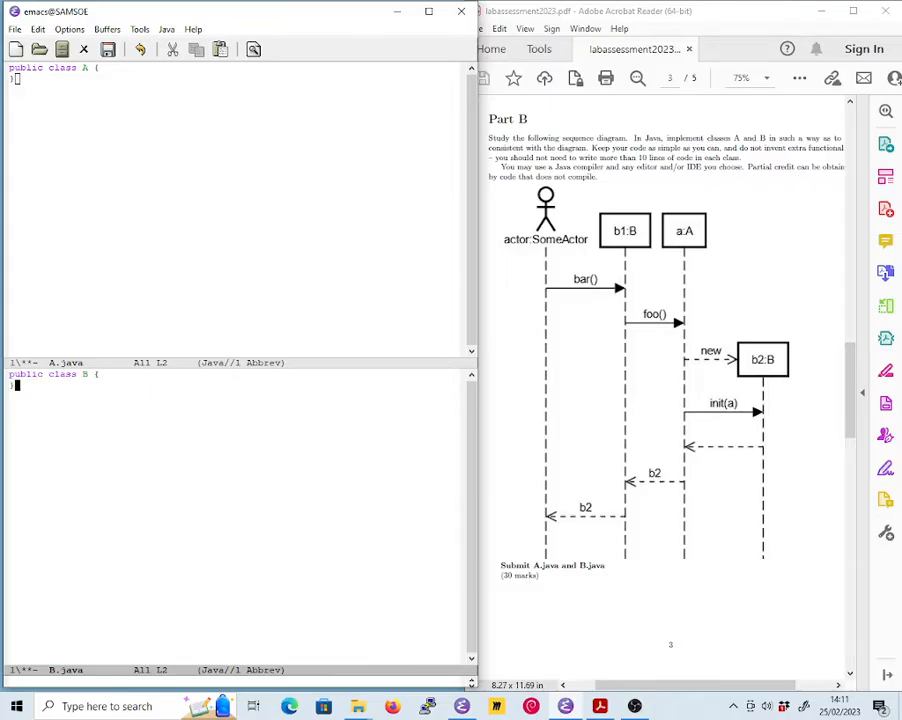
{"action": "left_click", "coordinate": [108, 48]}
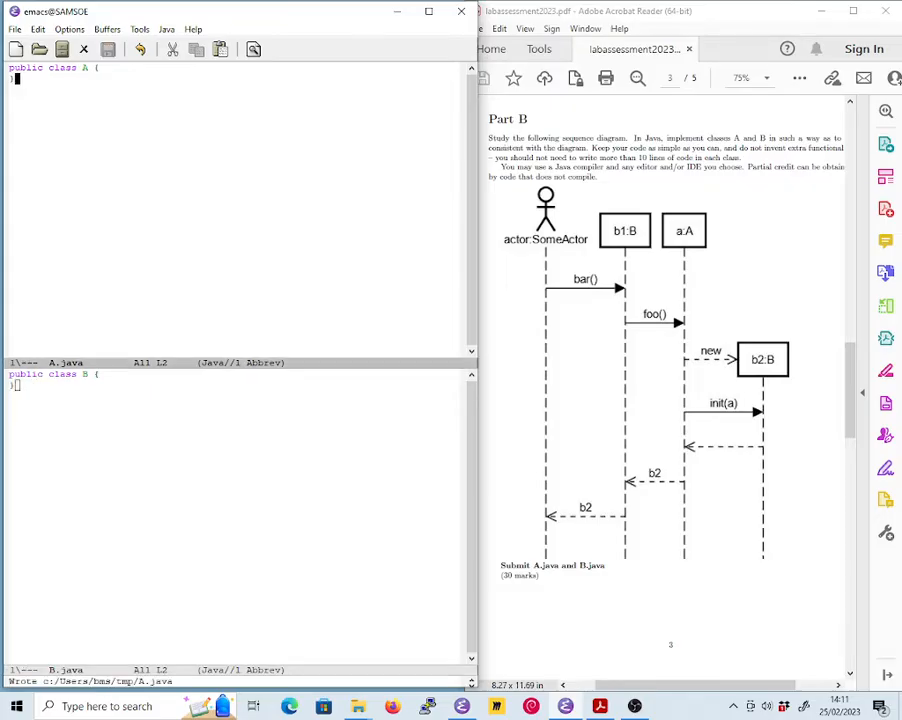
{"action": "mouse_move", "coordinate": [310, 490]}
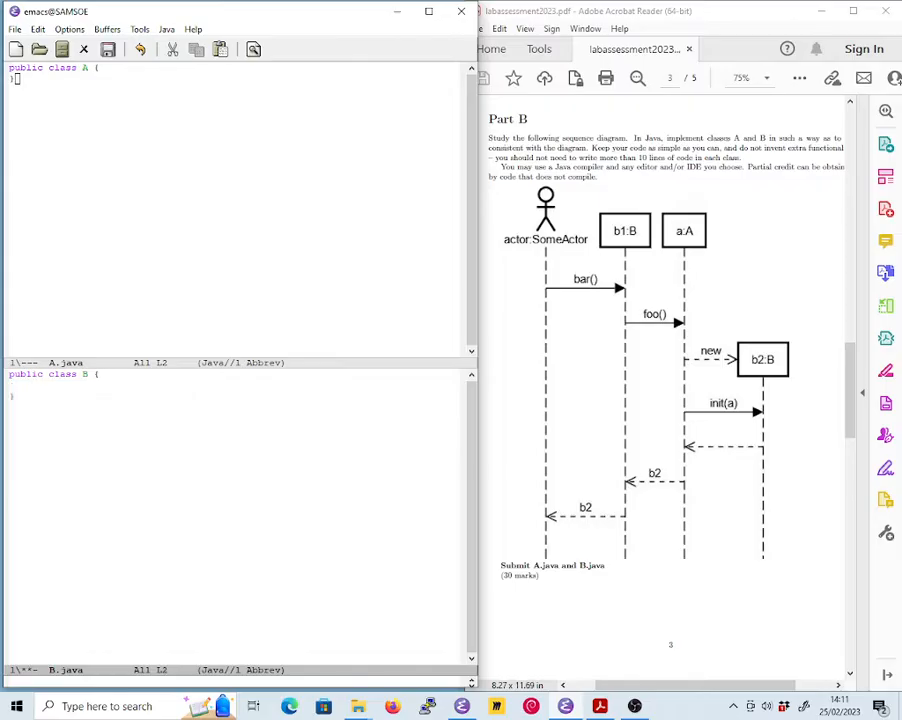
Step: Write the method header 'public B bar() {' inside class B and save B.java
{"action": "type", "text": "publ"}
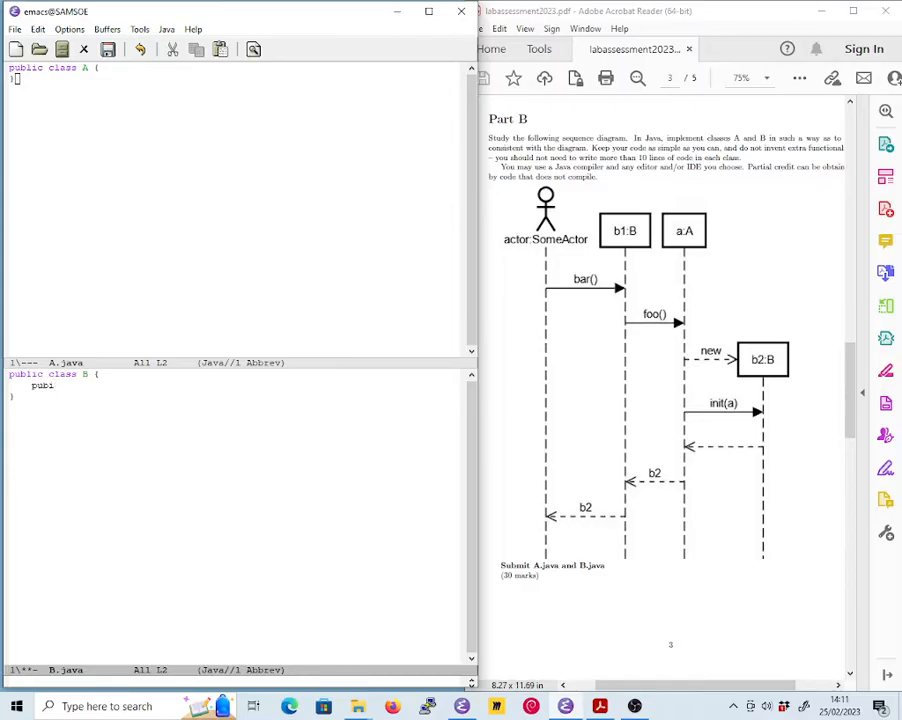
{"action": "type", "text": "ic"}
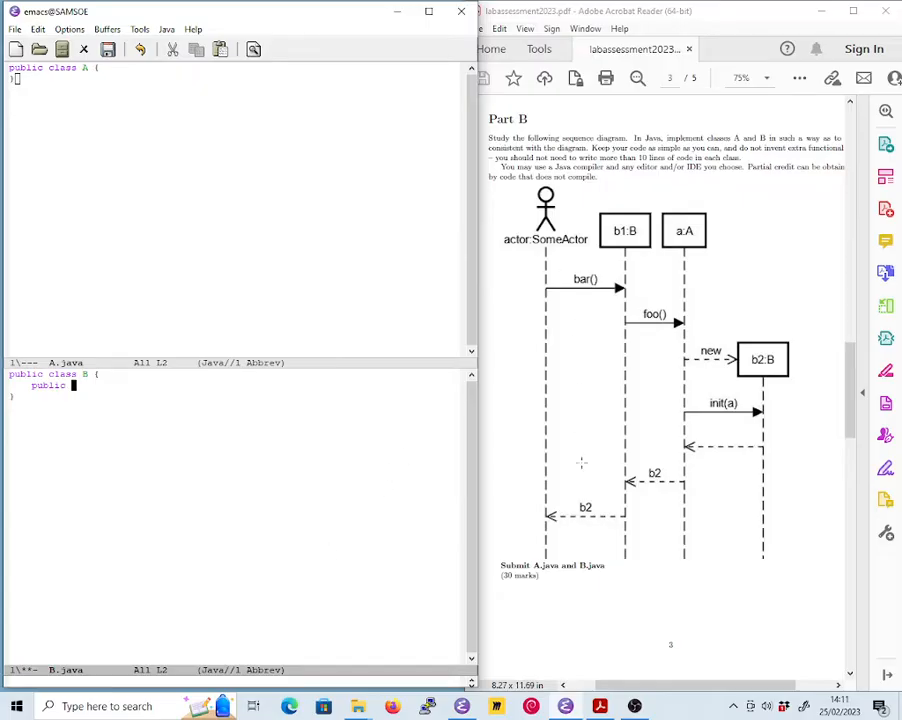
{"action": "mouse_move", "coordinate": [818, 316]}
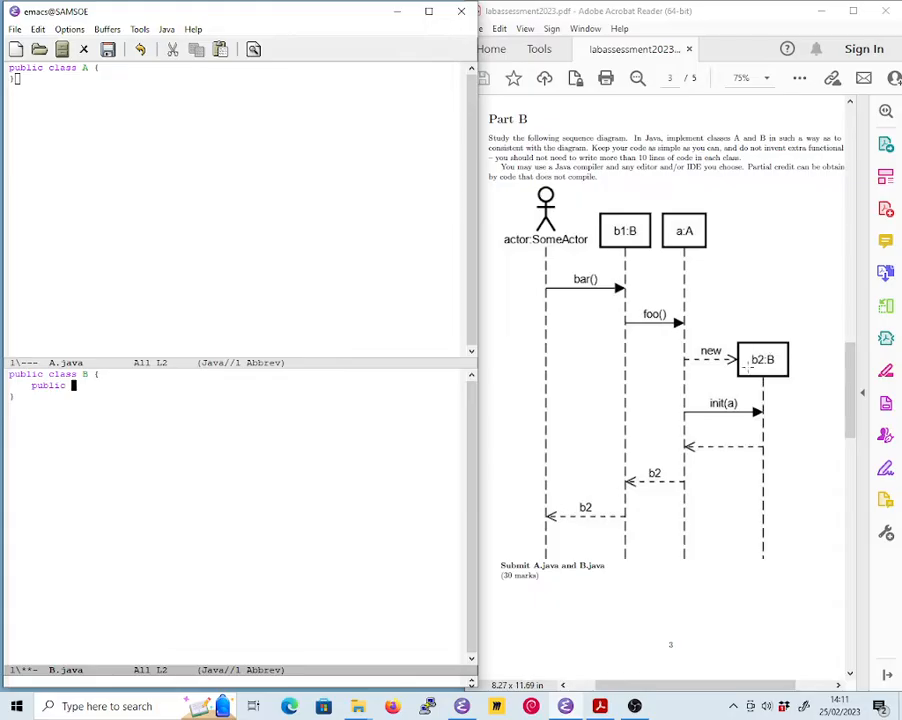
{"action": "mouse_move", "coordinate": [250, 452]}
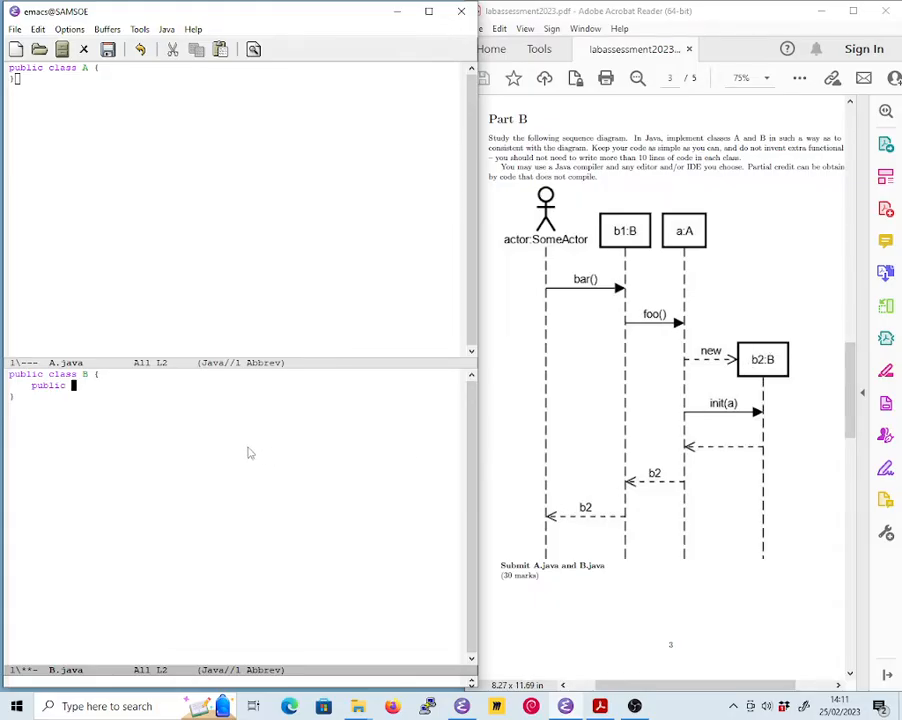
{"action": "type", "text": "B"}
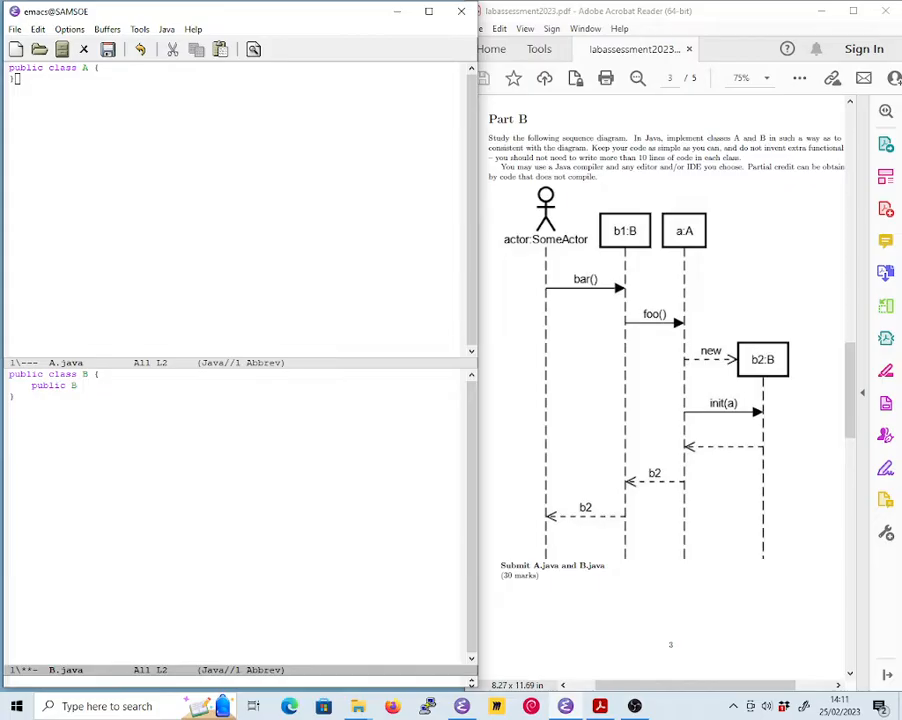
{"action": "type", "text": "bar"}
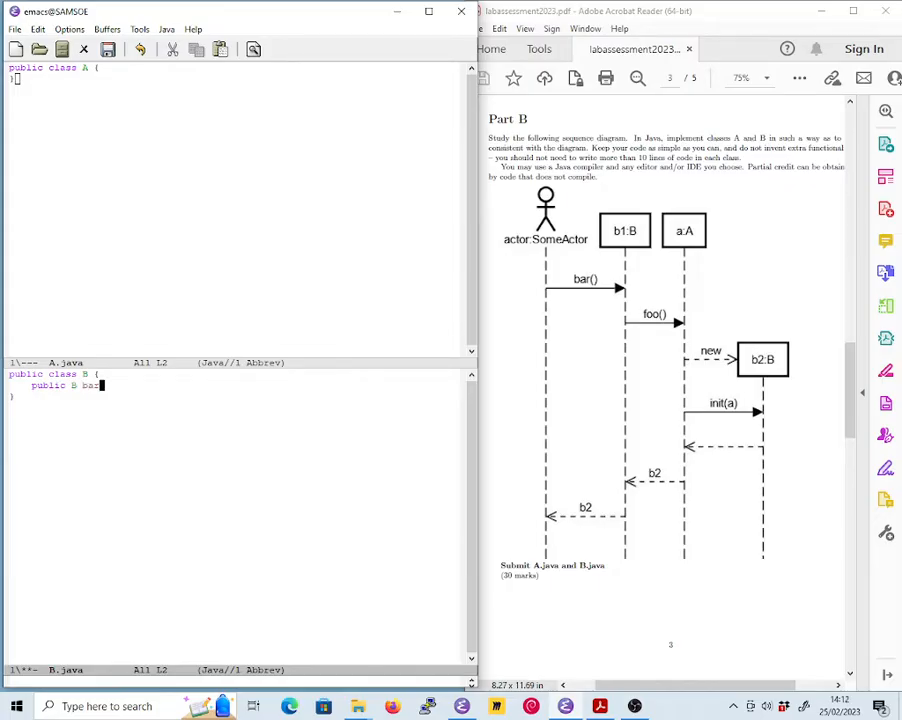
{"action": "type", "text": "() {"}
{"action": "type", "text": "}"}
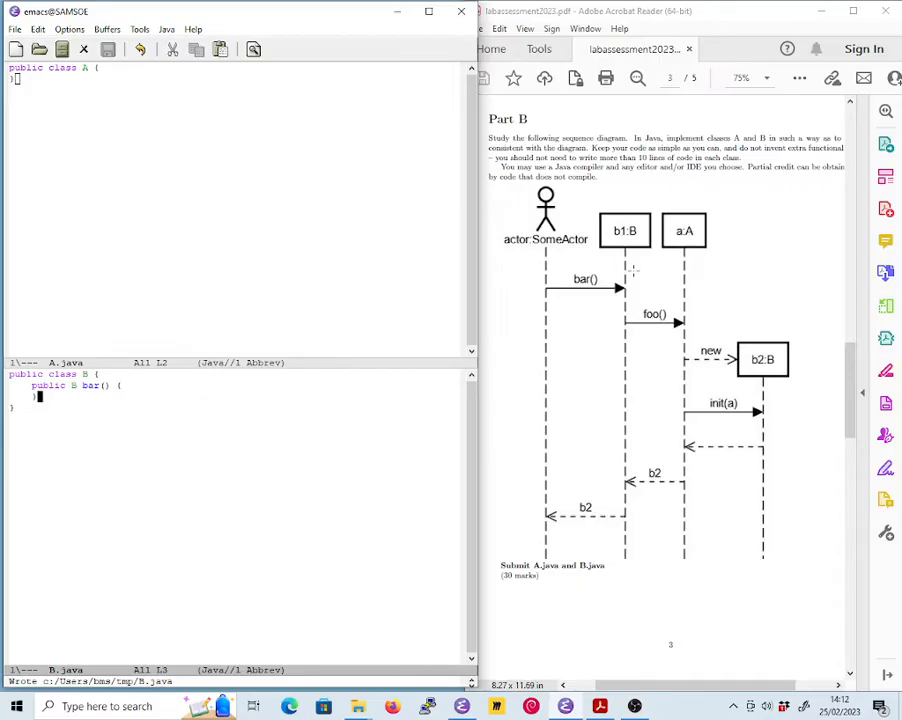
{"action": "mouse_move", "coordinate": [630, 230]}
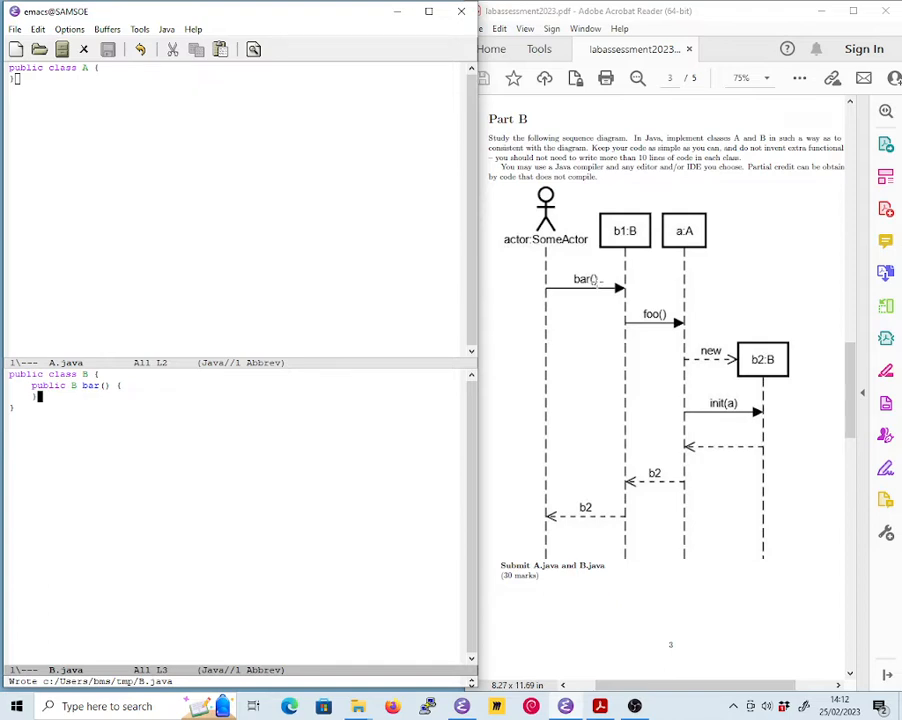
{"action": "mouse_move", "coordinate": [596, 284]}
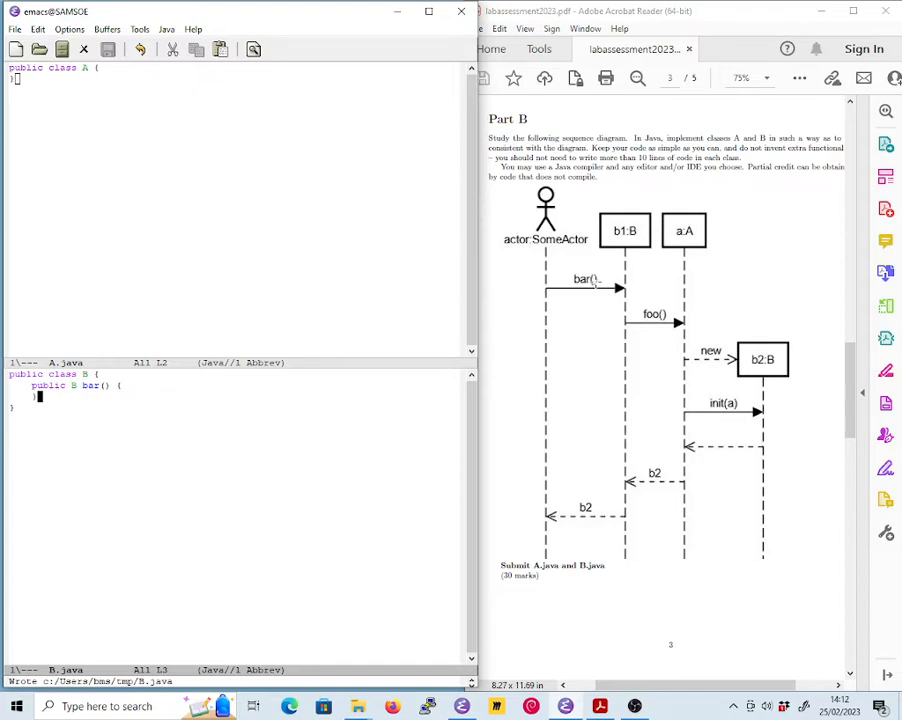
{"action": "mouse_move", "coordinate": [364, 520]}
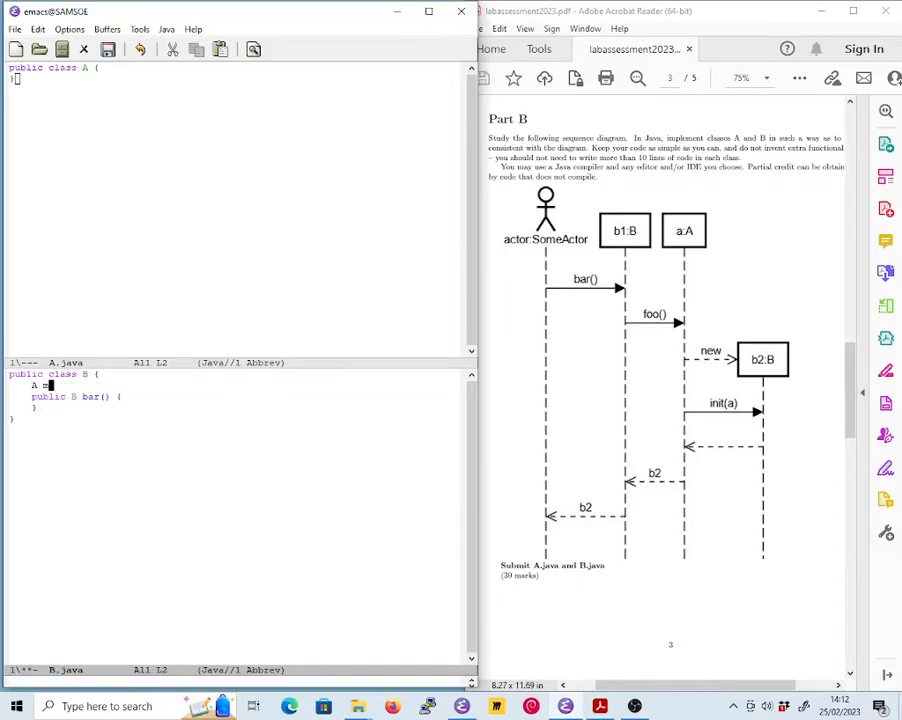
Step: Declare field 'A myA;' above bar() and begin bar's body with 'myA.foo()'
{"action": "type", "text": "myA"}
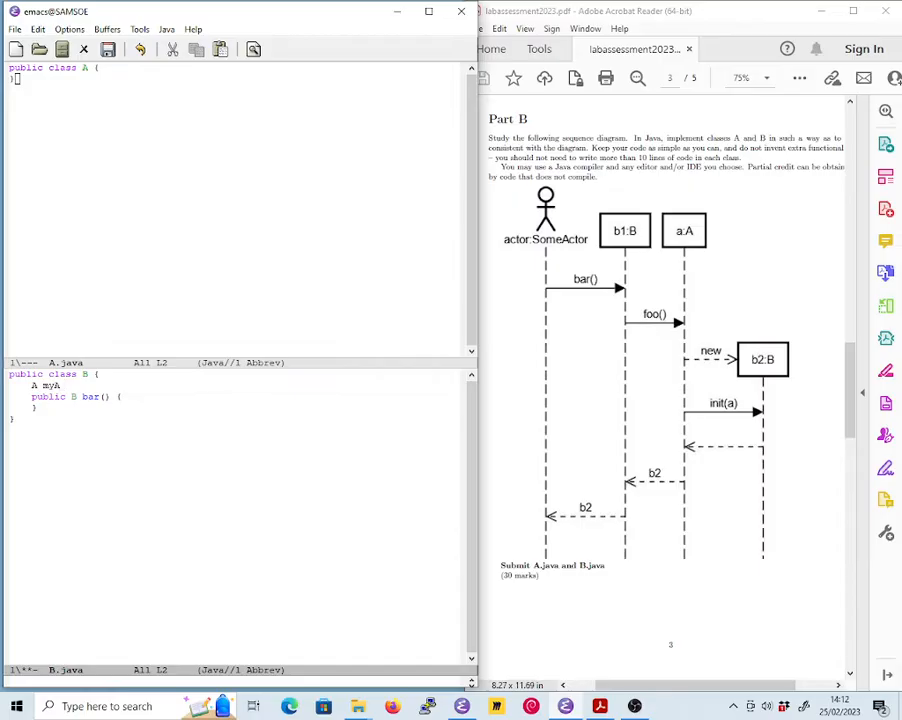
{"action": "type", "text": ";"}
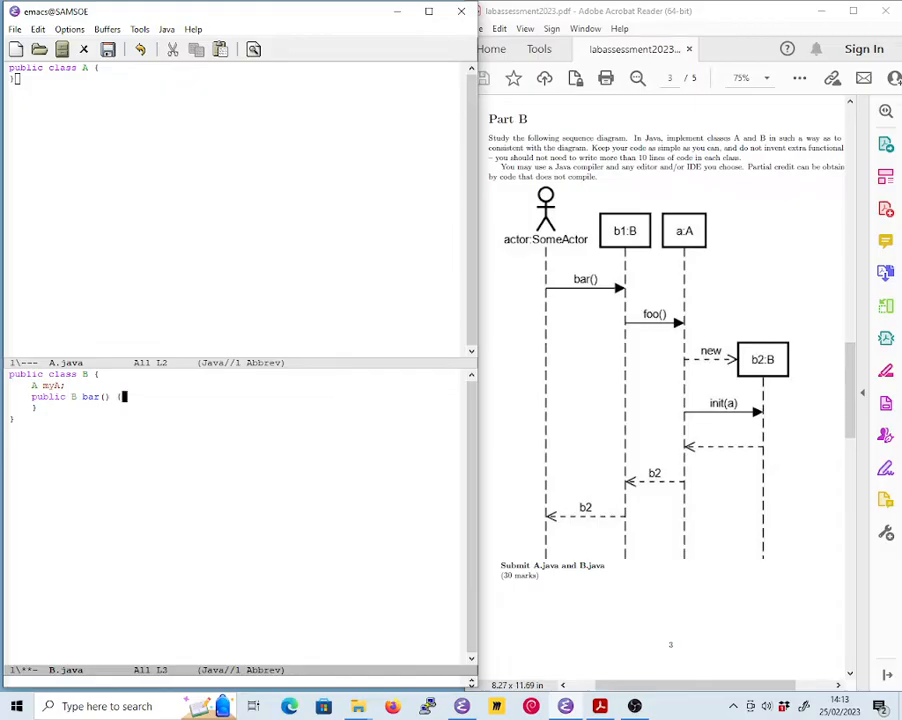
{"action": "key", "text": "Return"}
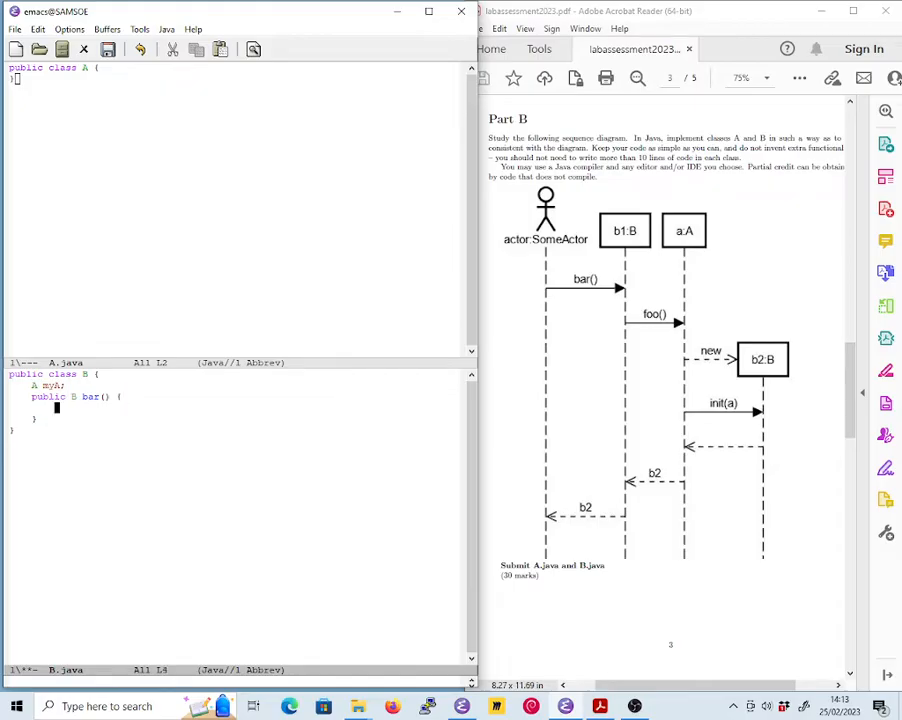
{"action": "type", "text": "myA"}
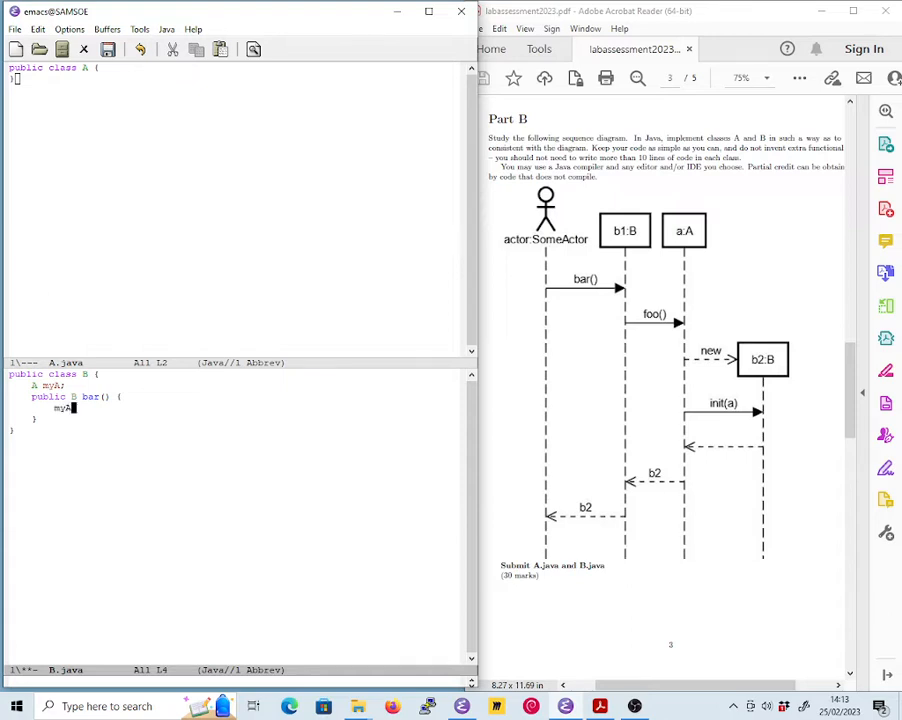
{"action": "type", "text": "."}
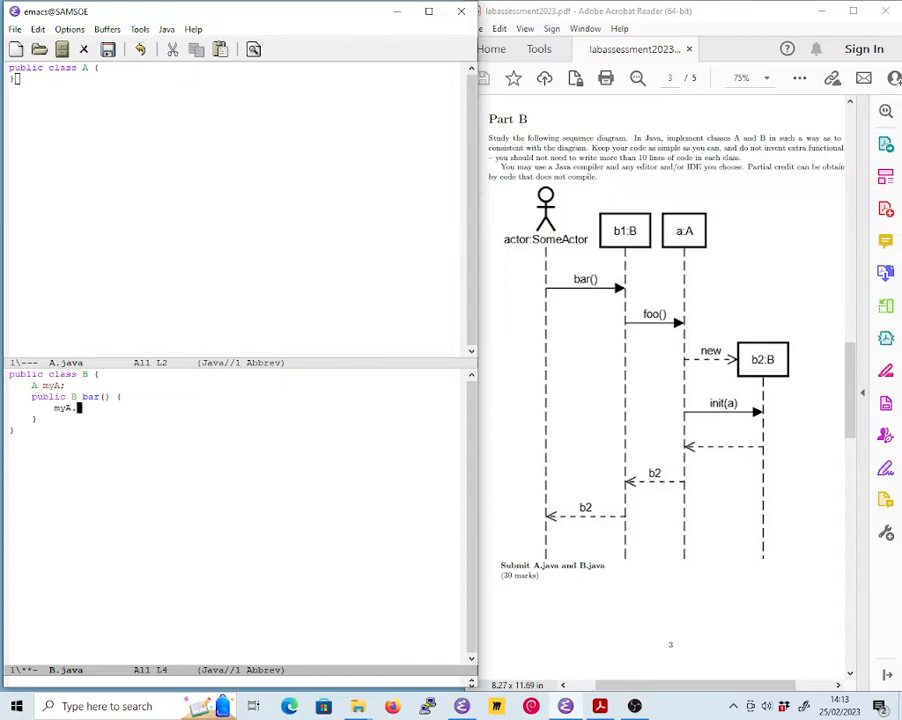
{"action": "type", "text": "foo"}
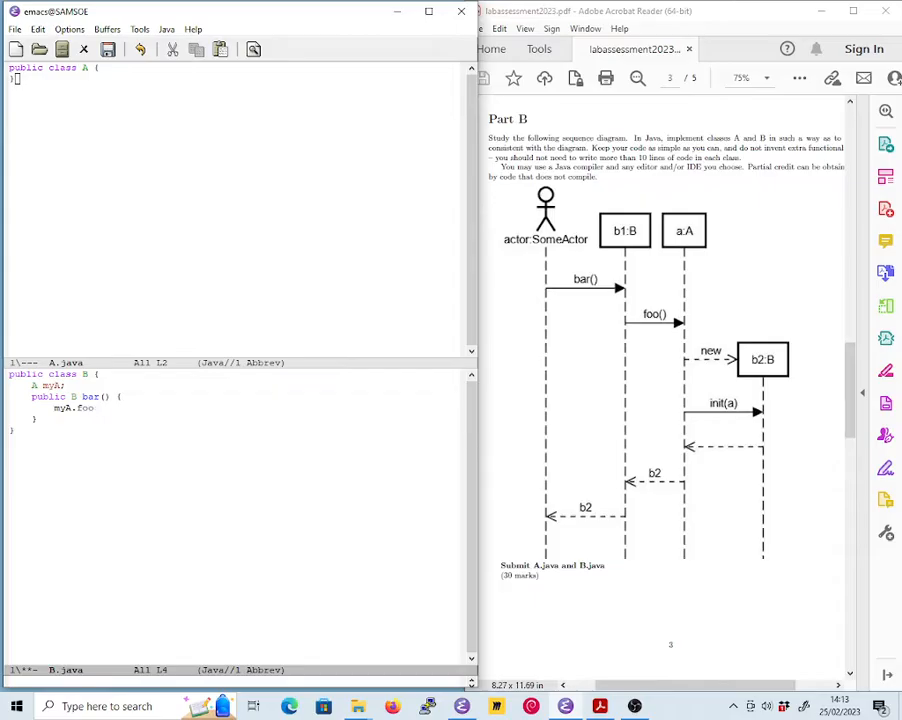
{"action": "type", "text": "()"}
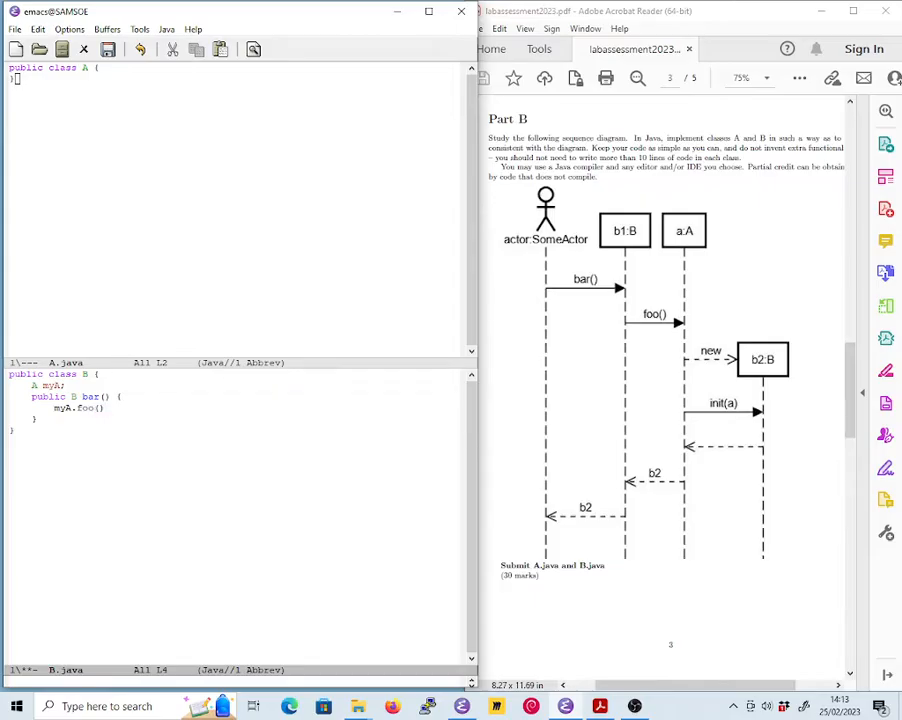
{"action": "mouse_move", "coordinate": [664, 300]}
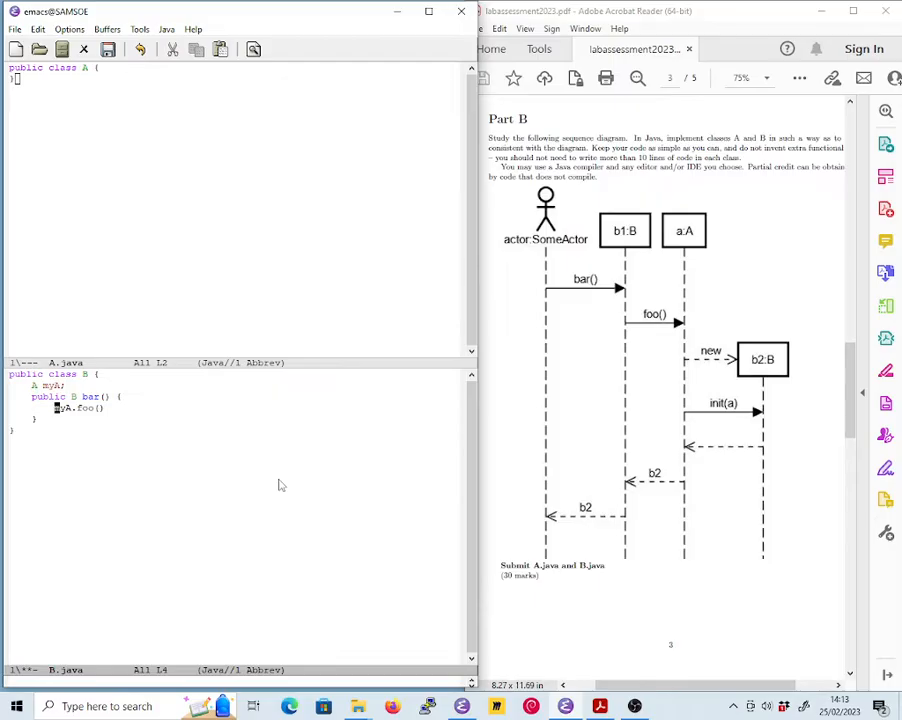
Step: Turn the line into 'return myA.foo();' and start a new 'public' member in class A
{"action": "type", "text": "return"}
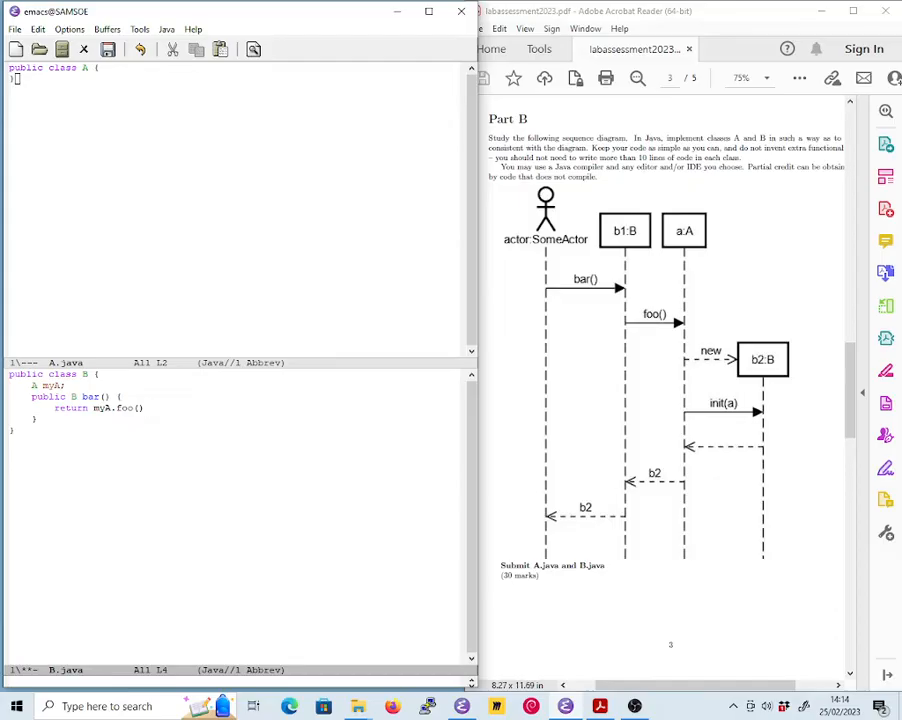
{"action": "type", "text": ";"}
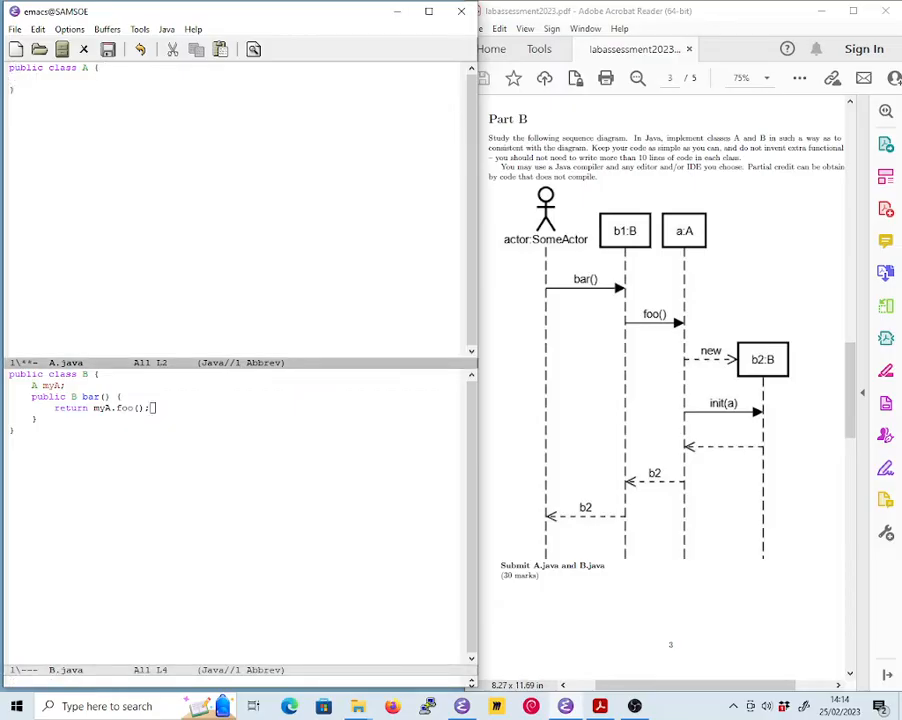
{"action": "type", "text": "public"}
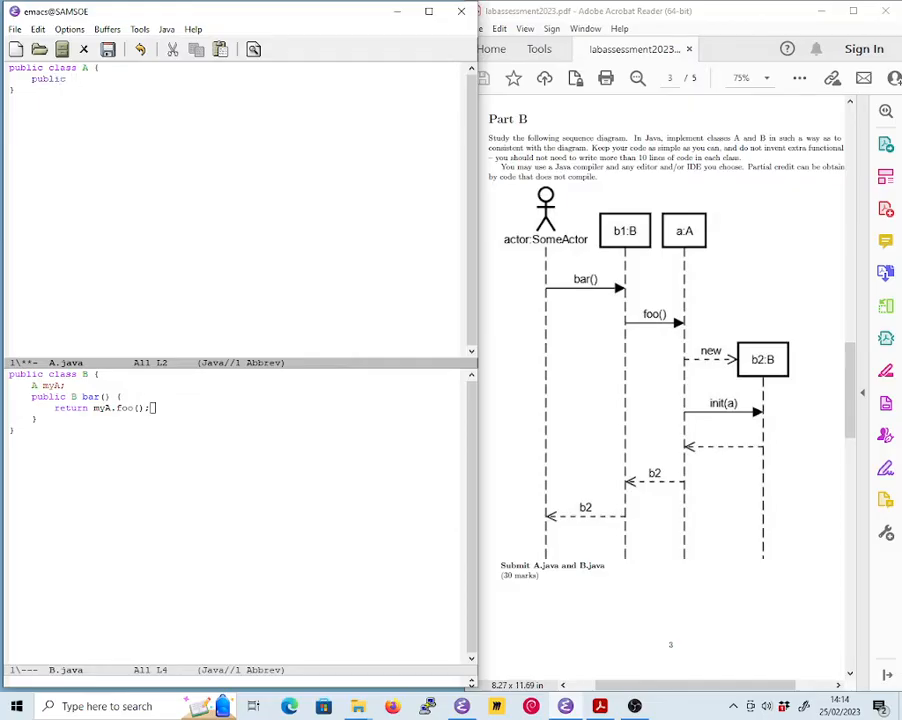
Step: Complete the header 'public B foo() {' in A.java and begin its body
{"action": "type", "text": "foo"}
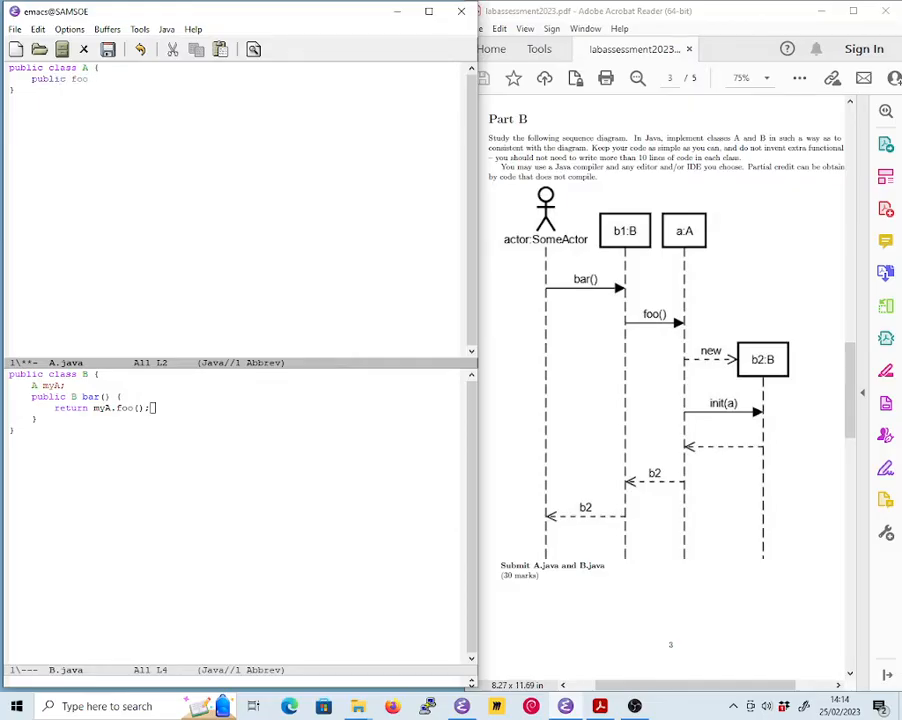
{"action": "type", "text": "()"}
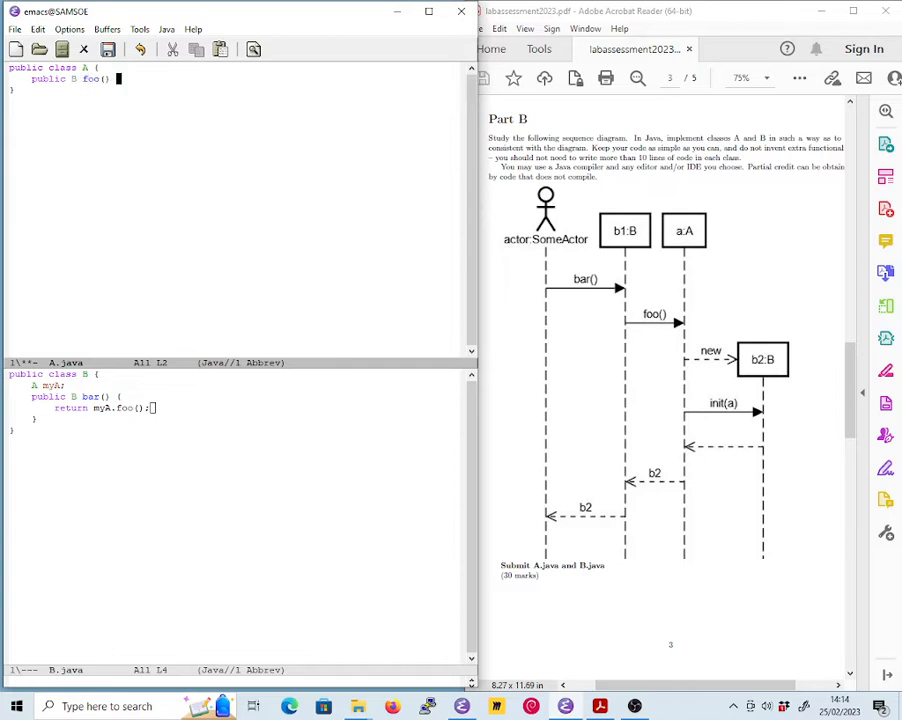
{"action": "key", "text": "enter"}
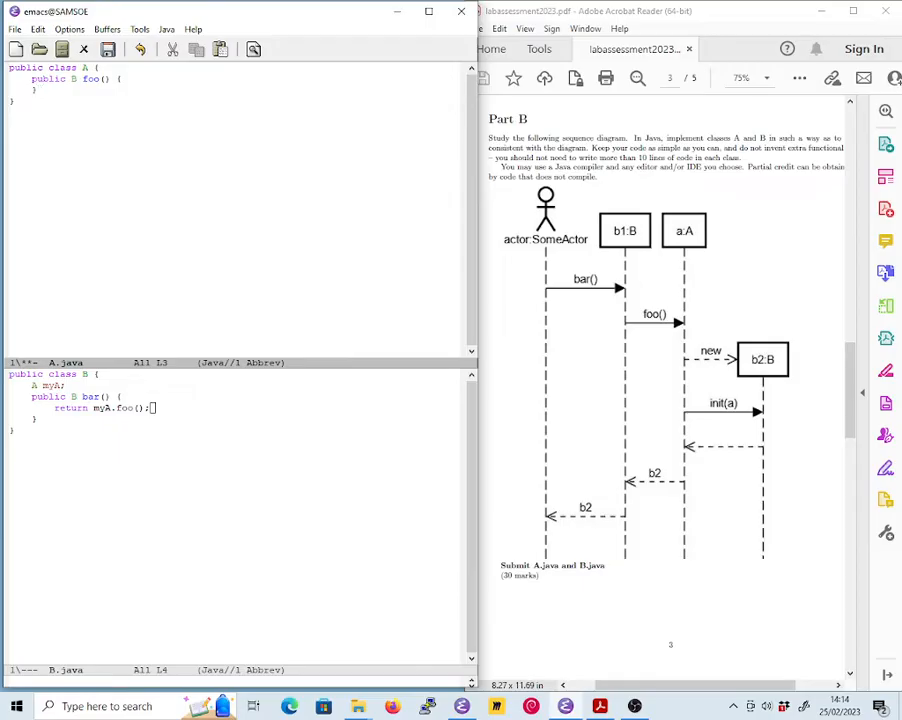
{"action": "mouse_move", "coordinate": [282, 486]}
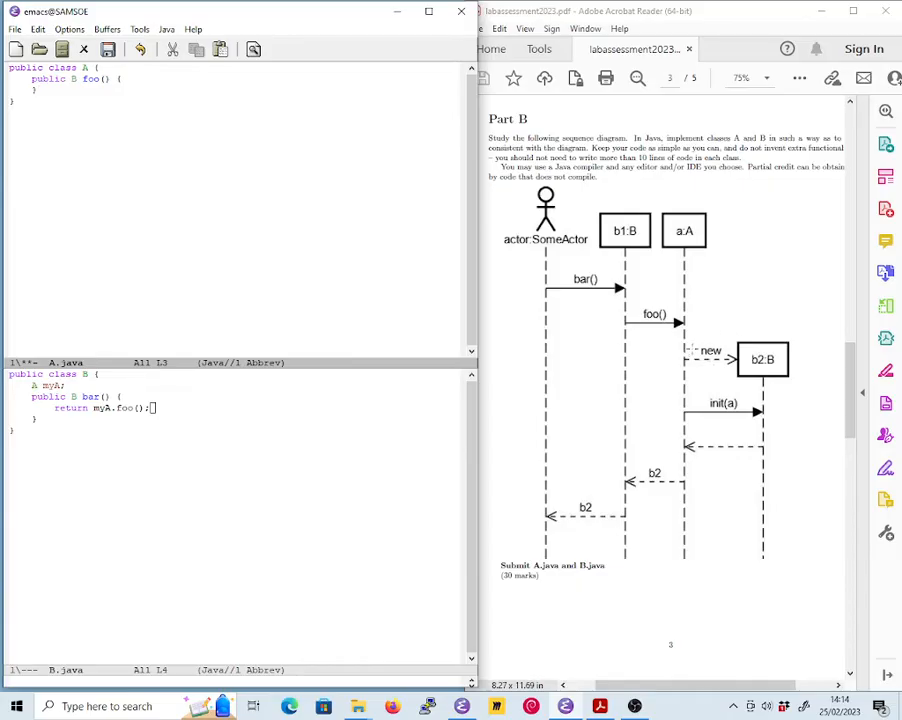
{"action": "mouse_move", "coordinate": [784, 372]}
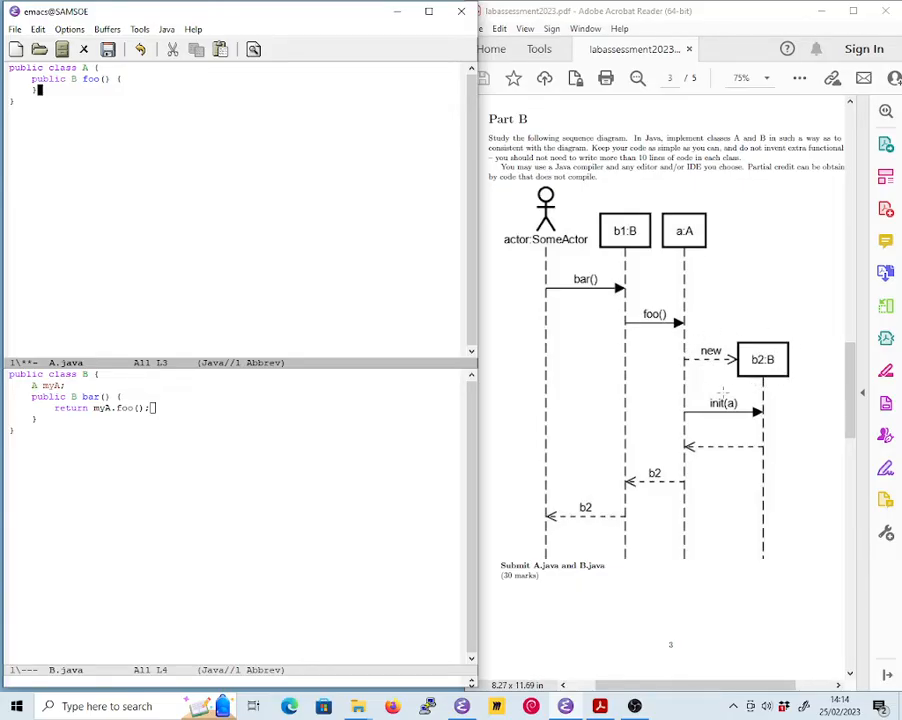
{"action": "mouse_move", "coordinate": [746, 424]}
{"action": "type", "text": "B"}
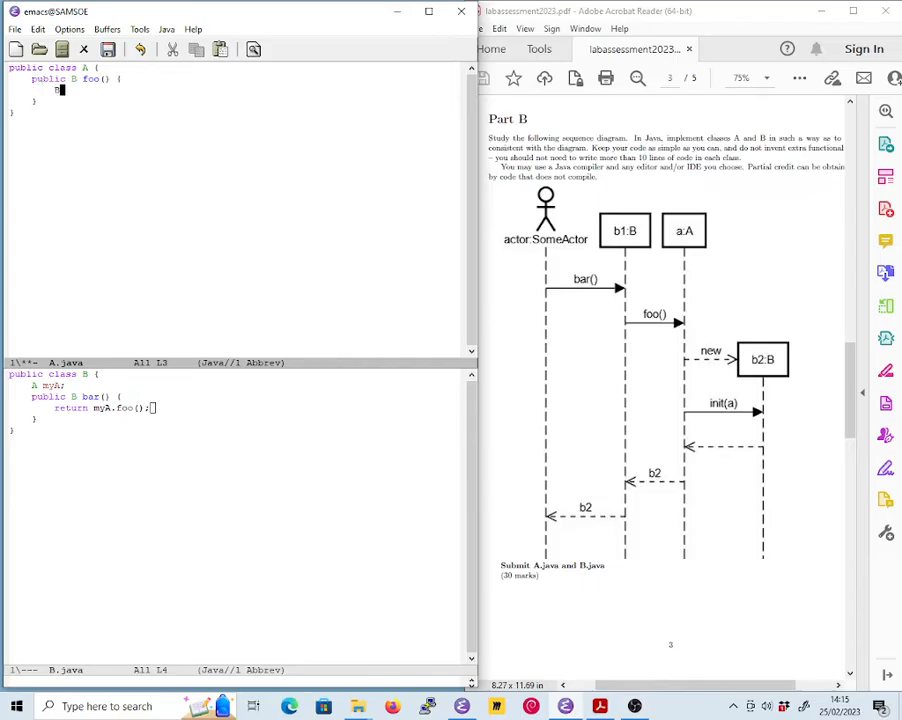
Step: Inside foo write 'B b = new B();' followed by 'b.init(this);'
{"action": "type", "text": "b ="}
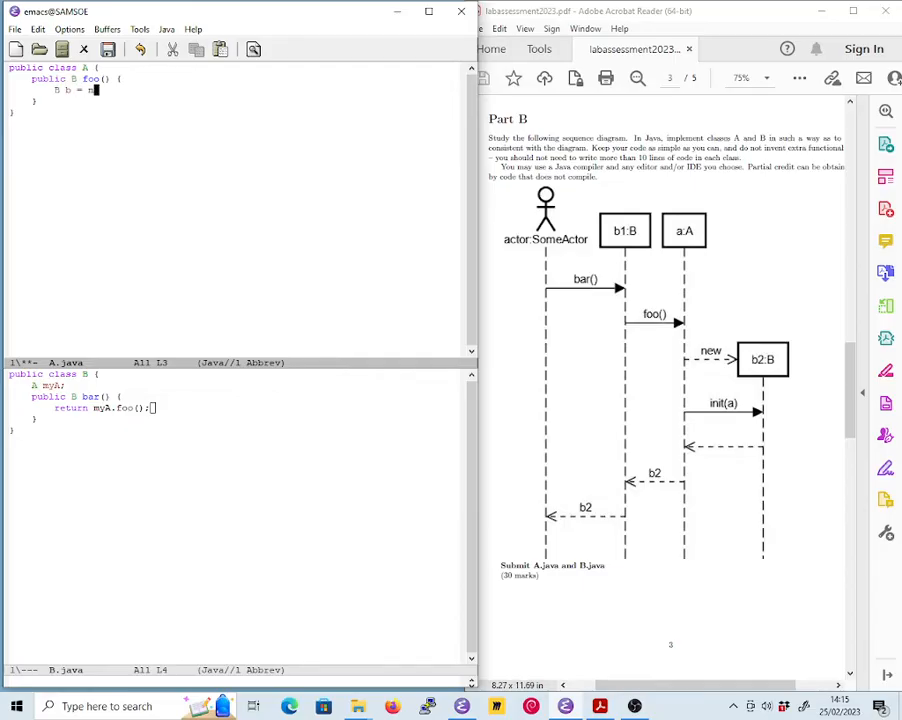
{"action": "type", "text": "new B"}
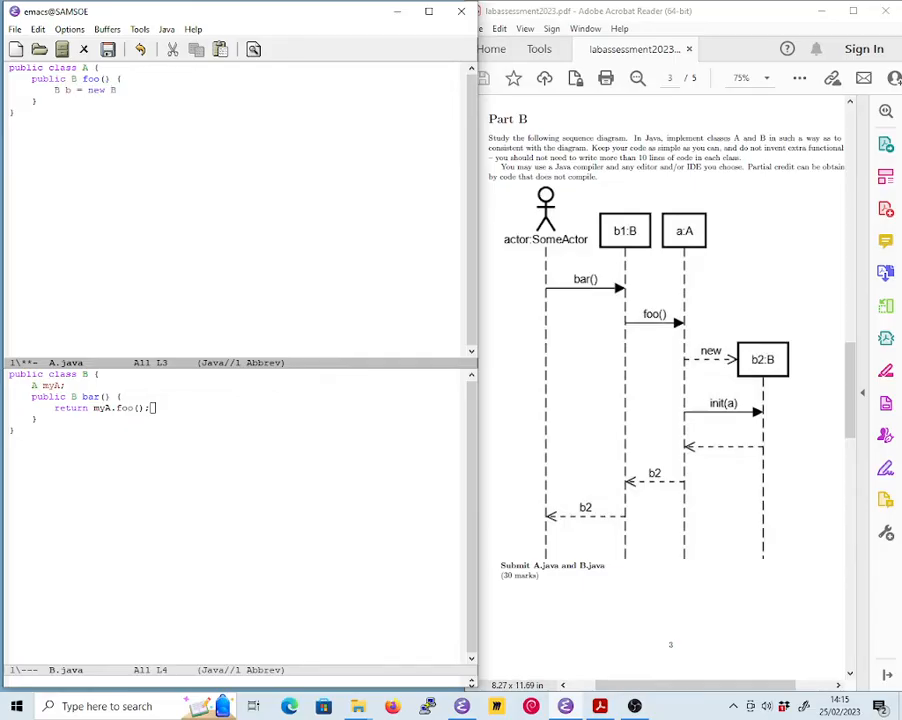
{"action": "type", "text": "()"}
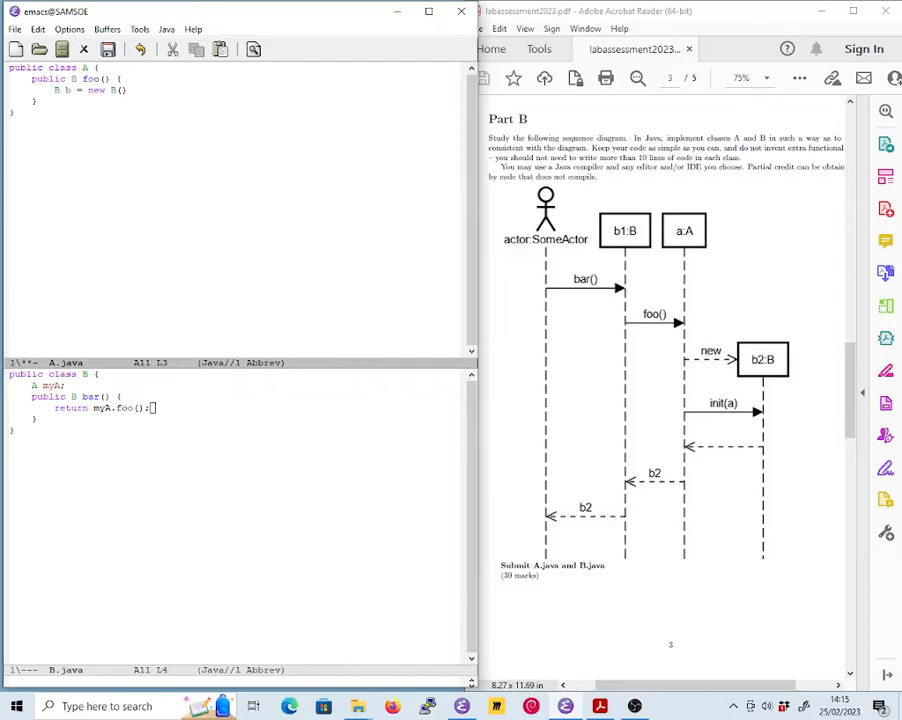
{"action": "type", "text": ";"}
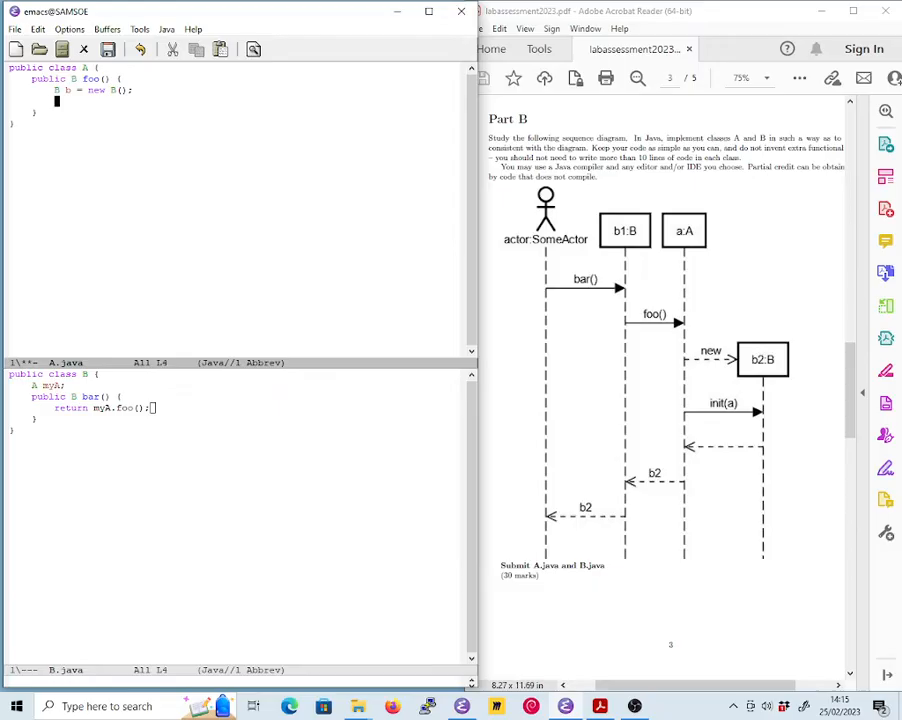
{"action": "type", "text": "b.init"}
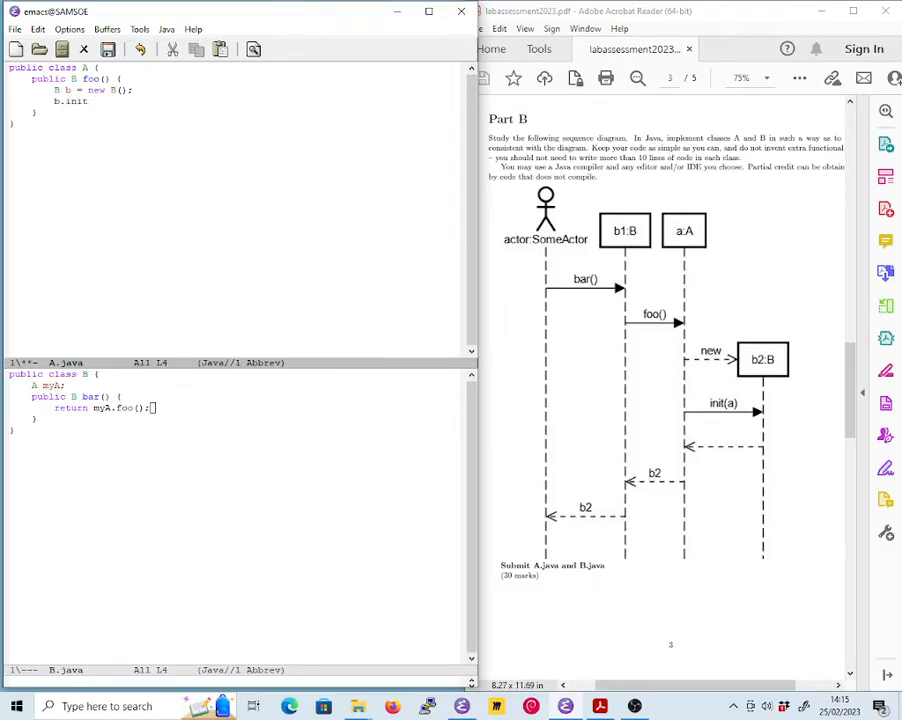
{"action": "type", "text": "("}
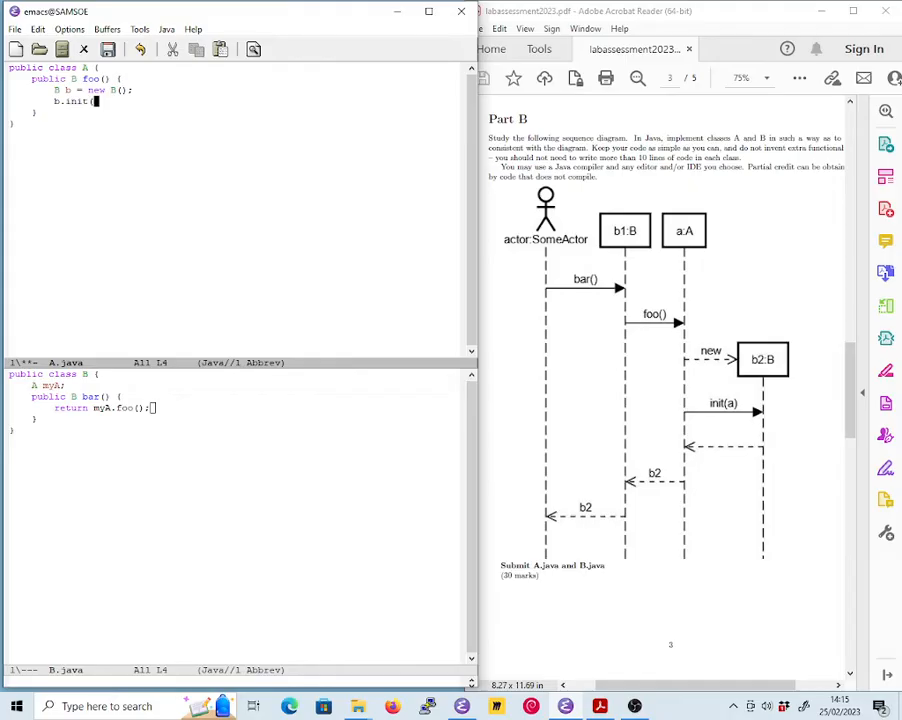
{"action": "mouse_move", "coordinate": [504, 390]}
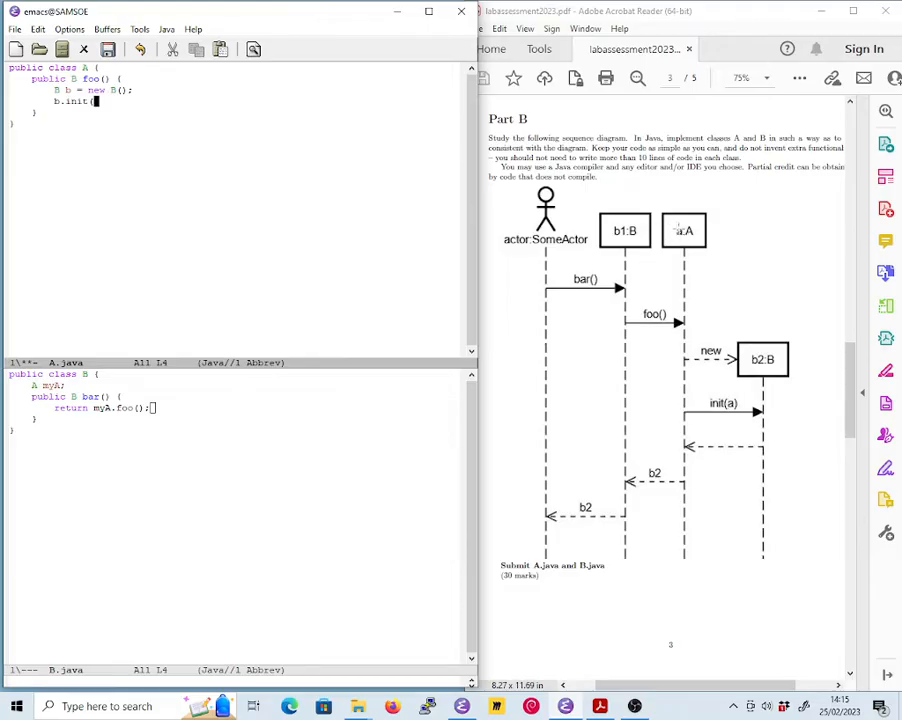
{"action": "type", "text": "this"}
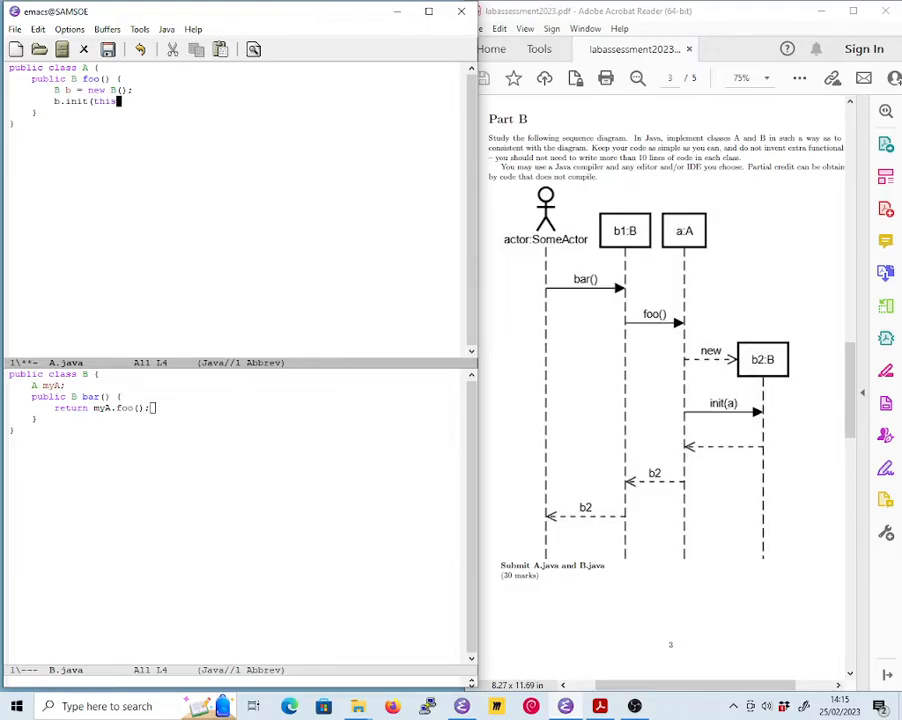
{"action": "type", "text": ");"}
{"action": "type", "text": "return"}
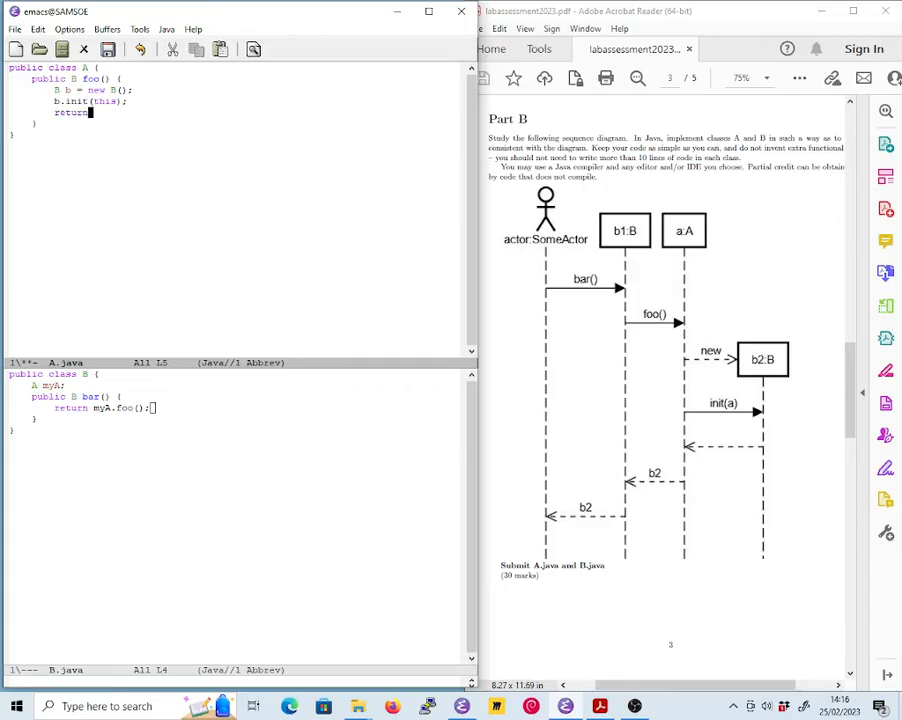
Step: End foo with the statement 'return b;'
{"action": "type", "text": "b"}
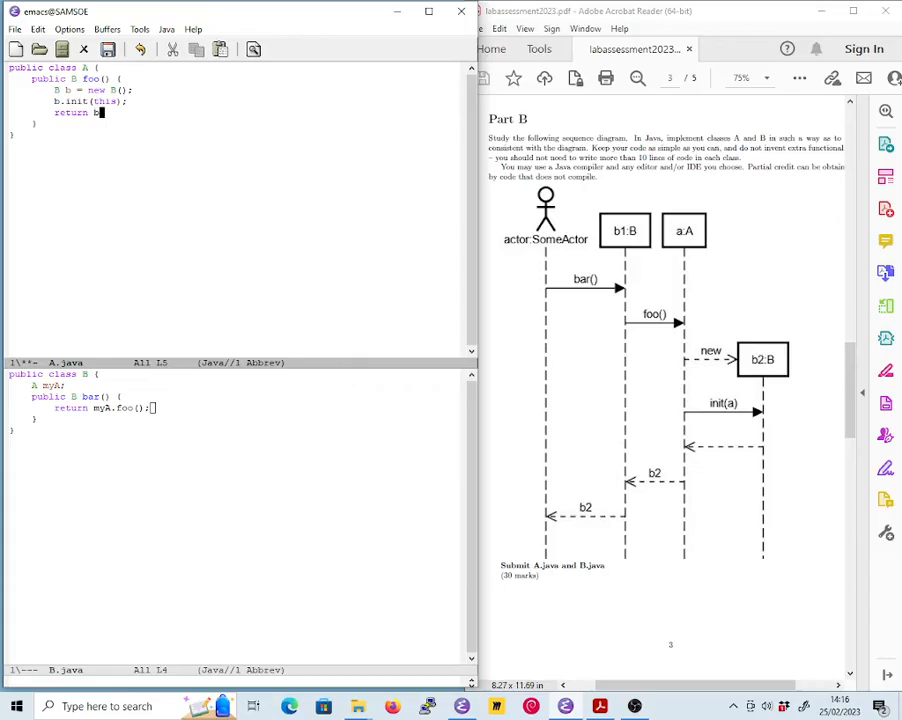
{"action": "type", "text": ";"}
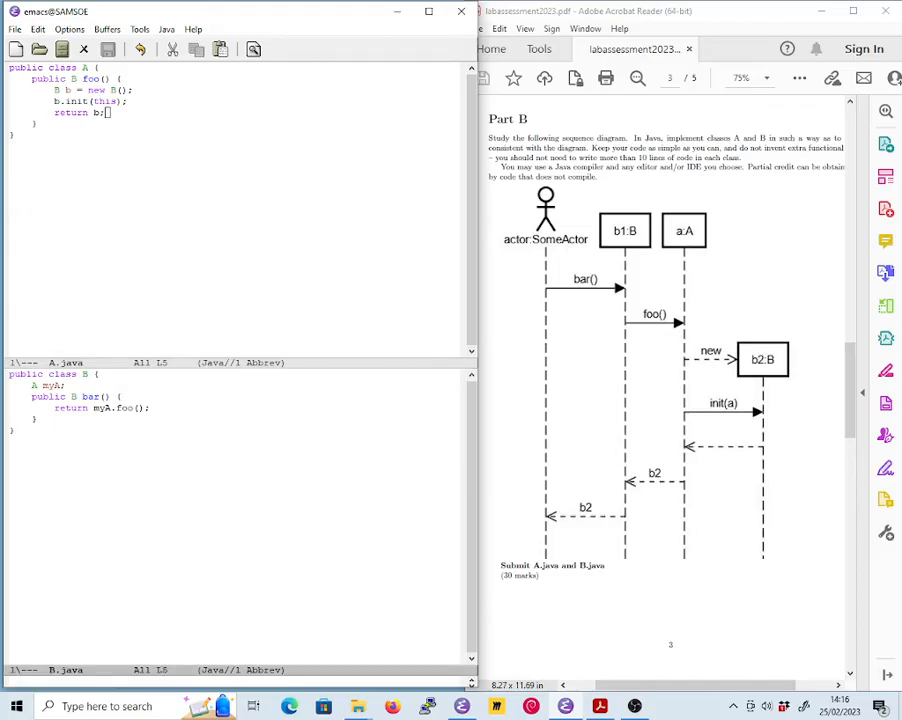
Step: Declare 'public void init(A a) {' below bar in class B
{"action": "type", "text": "public"}
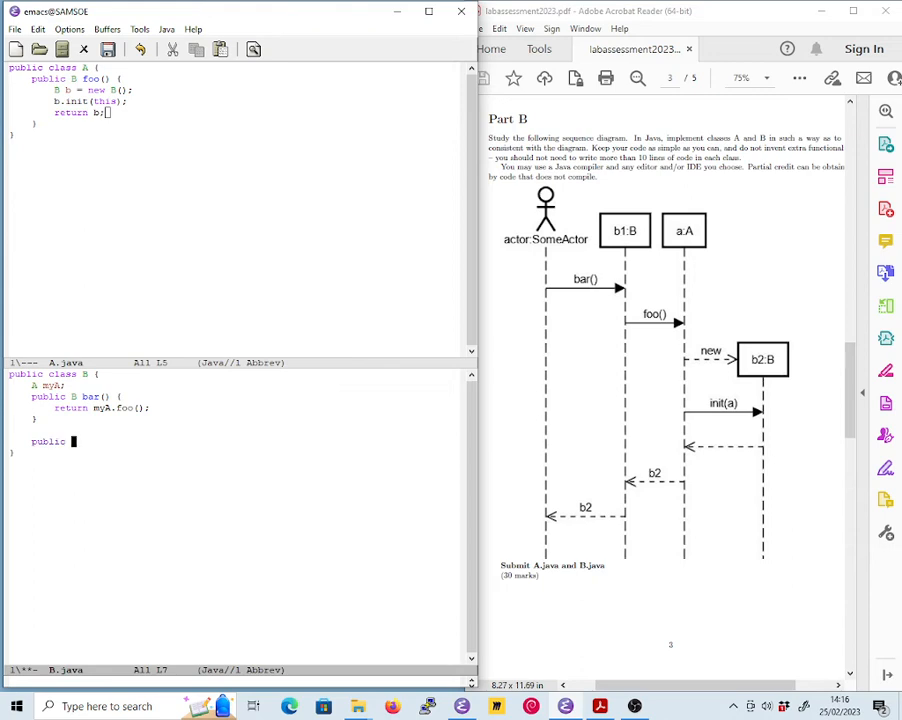
{"action": "type", "text": "void"}
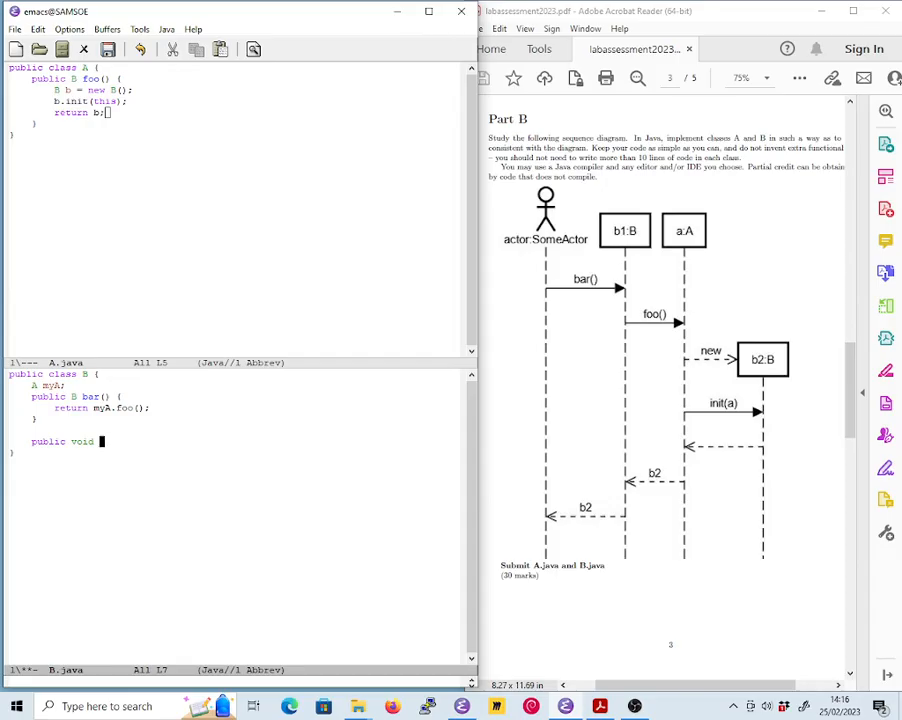
{"action": "type", "text": "init"}
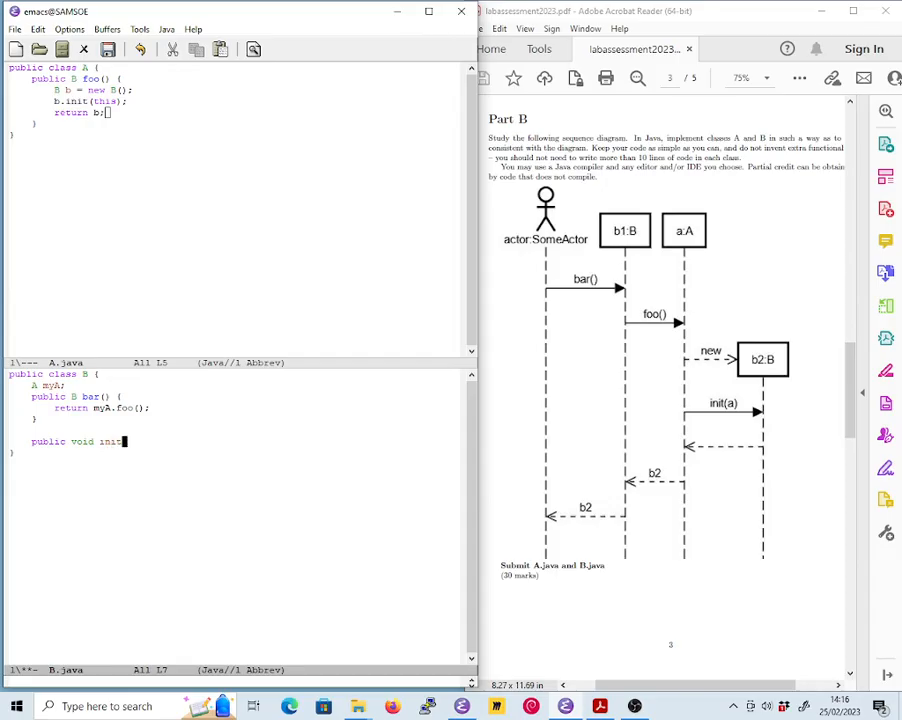
{"action": "type", "text": "(A"}
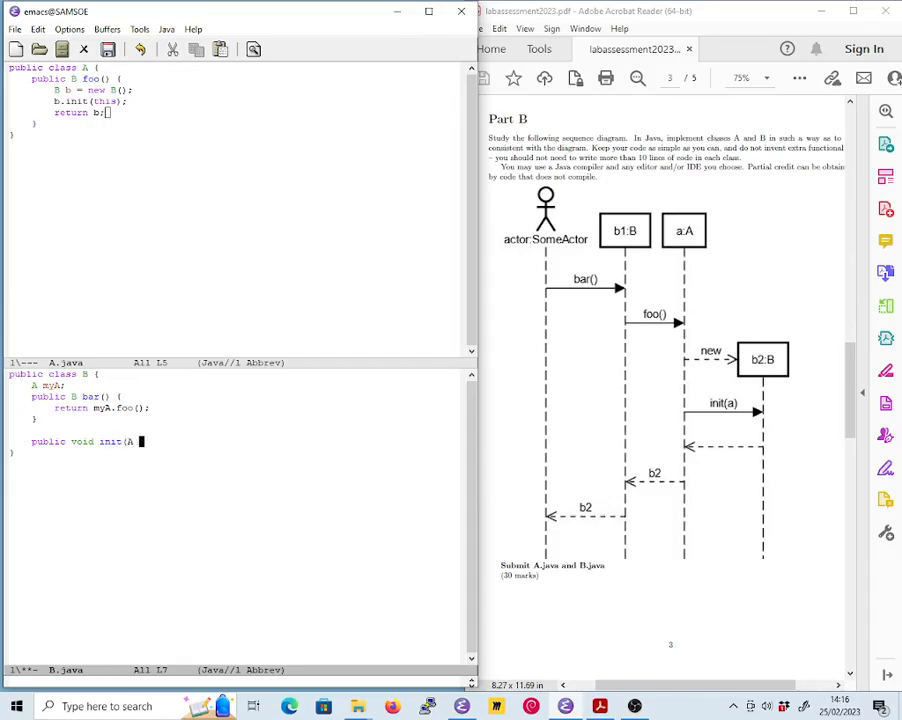
{"action": "type", "text": "a) {"}
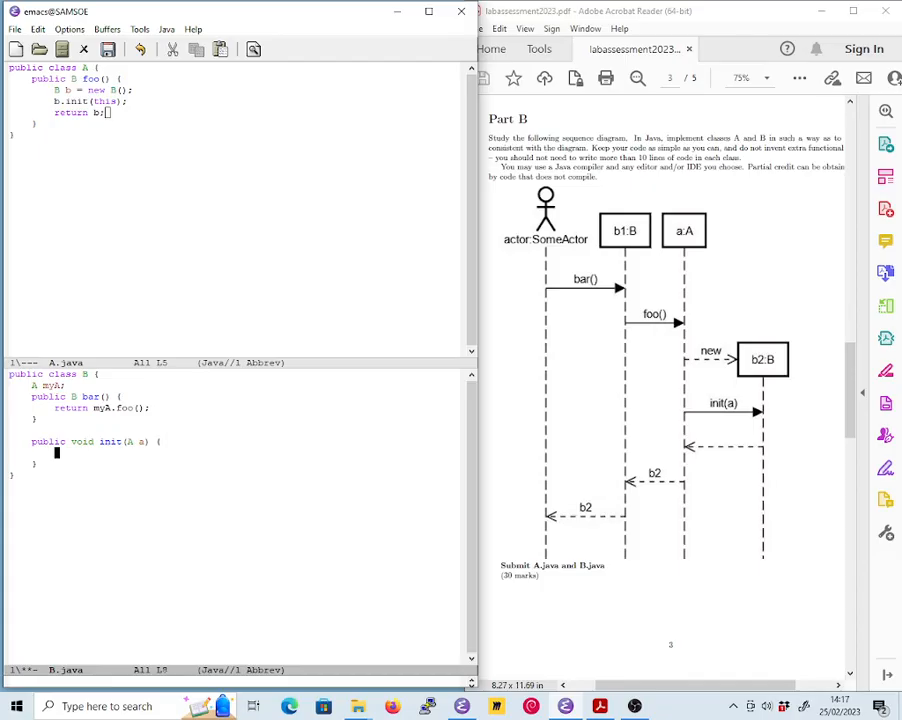
Step: Write 'myA = a;' inside init's body
{"action": "type", "text": "myA ="}
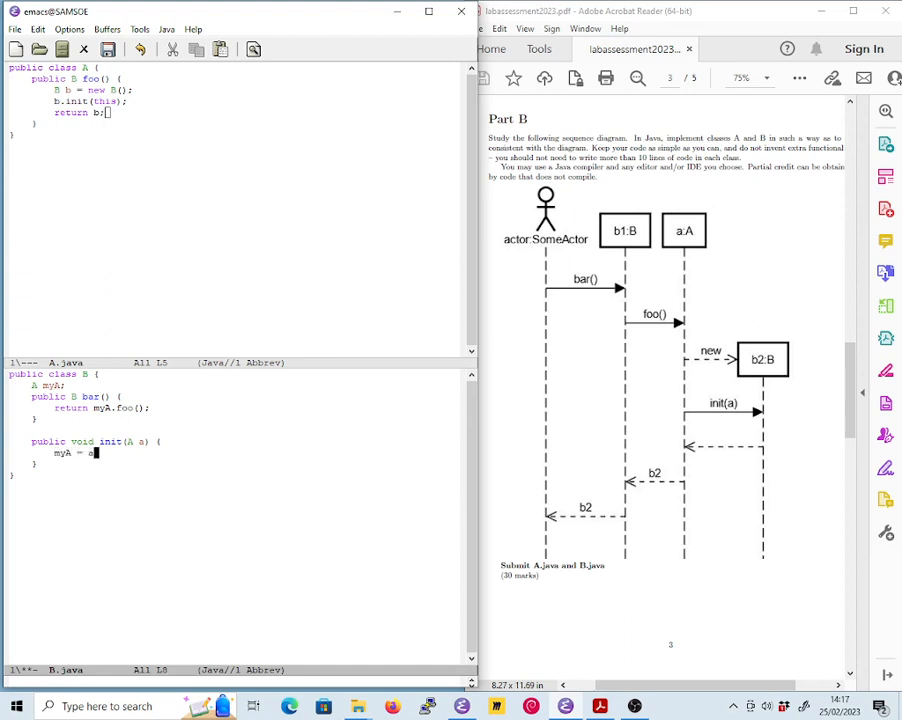
{"action": "type", "text": "a;"}
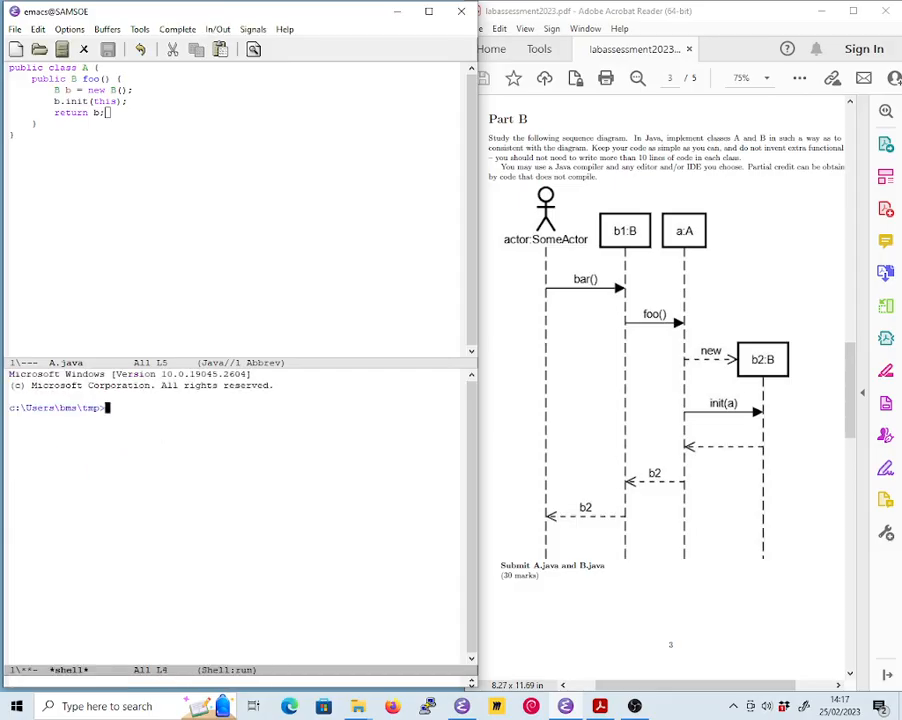
Step: Enter 'javac A.java B.java' at the Emacs shell prompt without running it
{"action": "type", "text": "javac"}
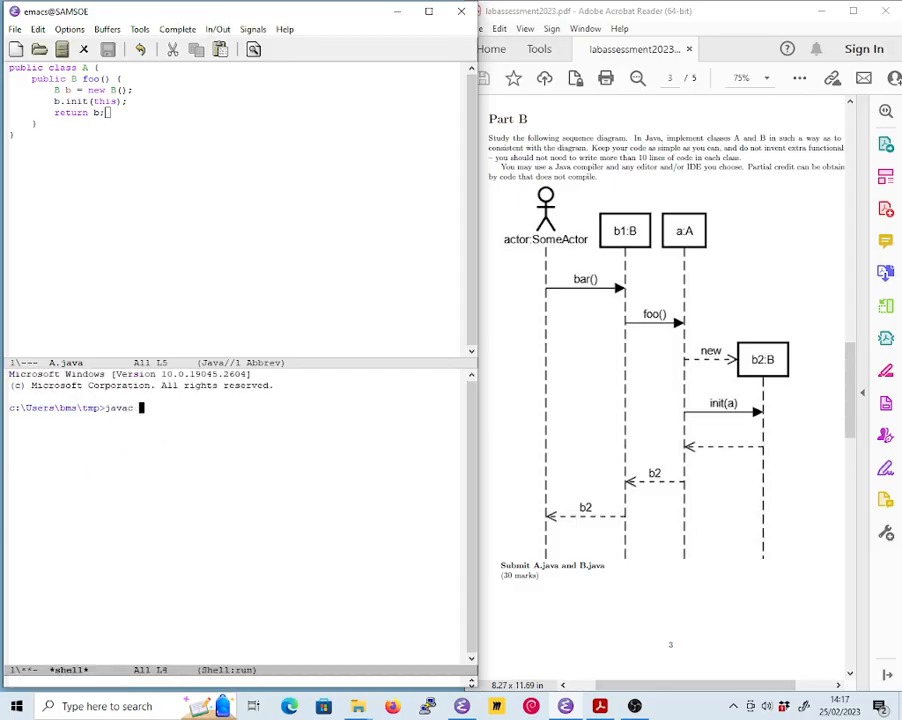
{"action": "type", "text": "A.java"}
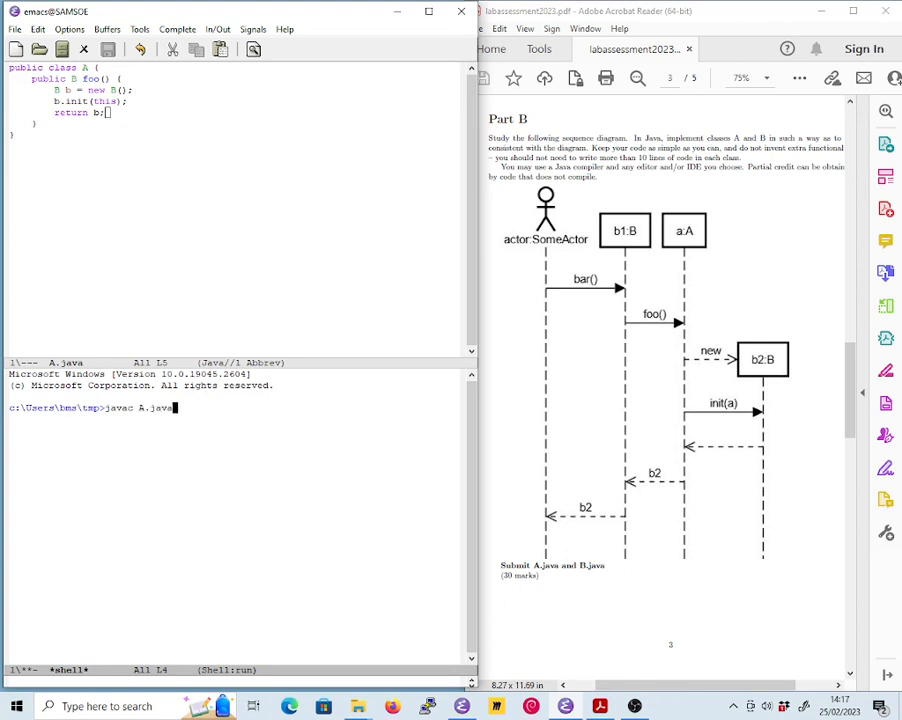
{"action": "type", "text": "B.java"}
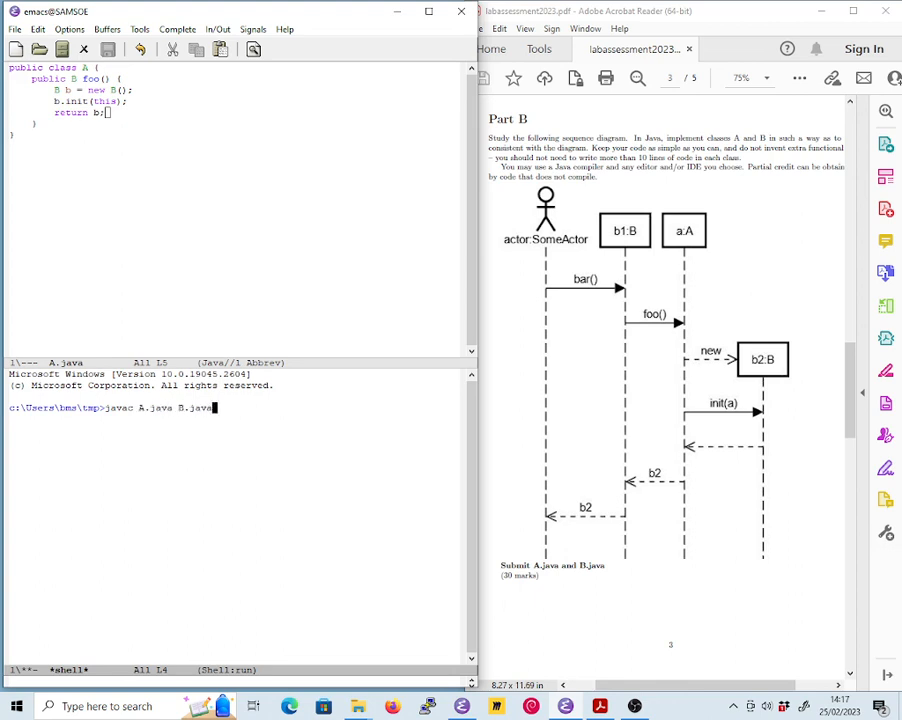